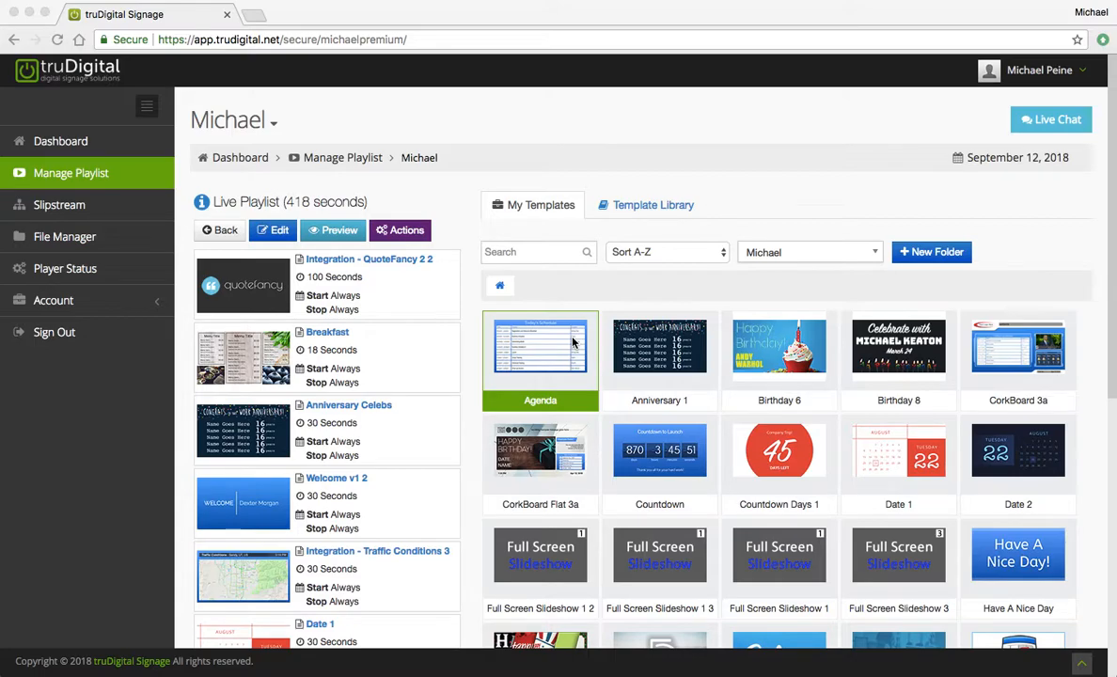
{"action": "mouse_move", "coordinate": [500, 282]}
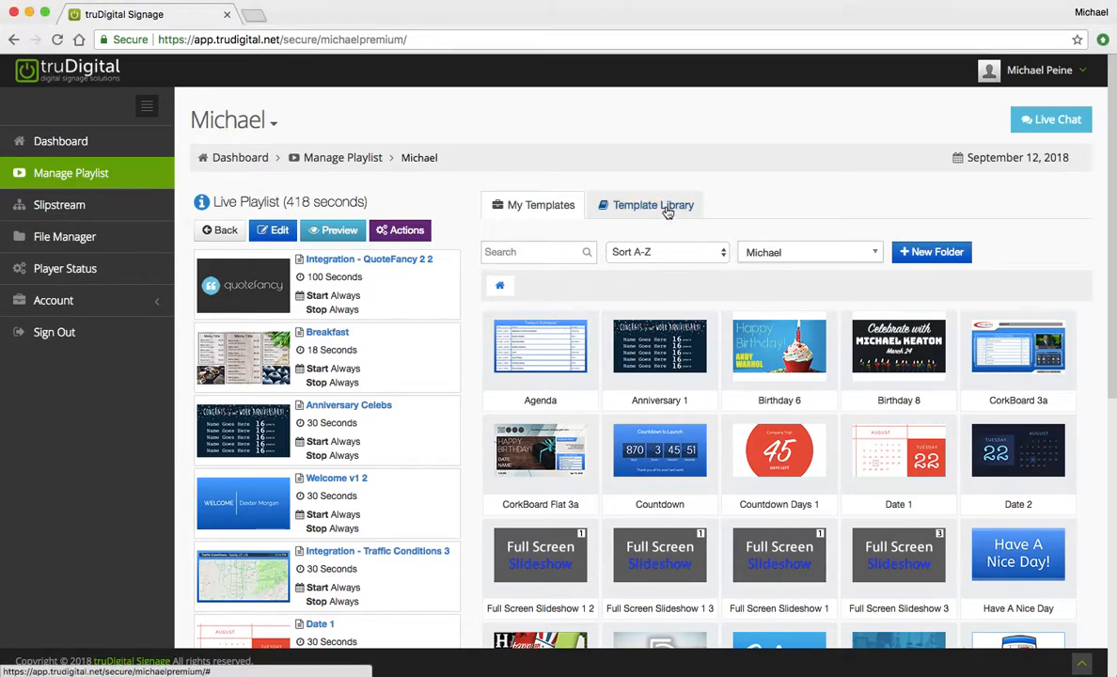
- Browse the Template Library down to the CorkBoard template designs
{"action": "left_click", "coordinate": [652, 203]}
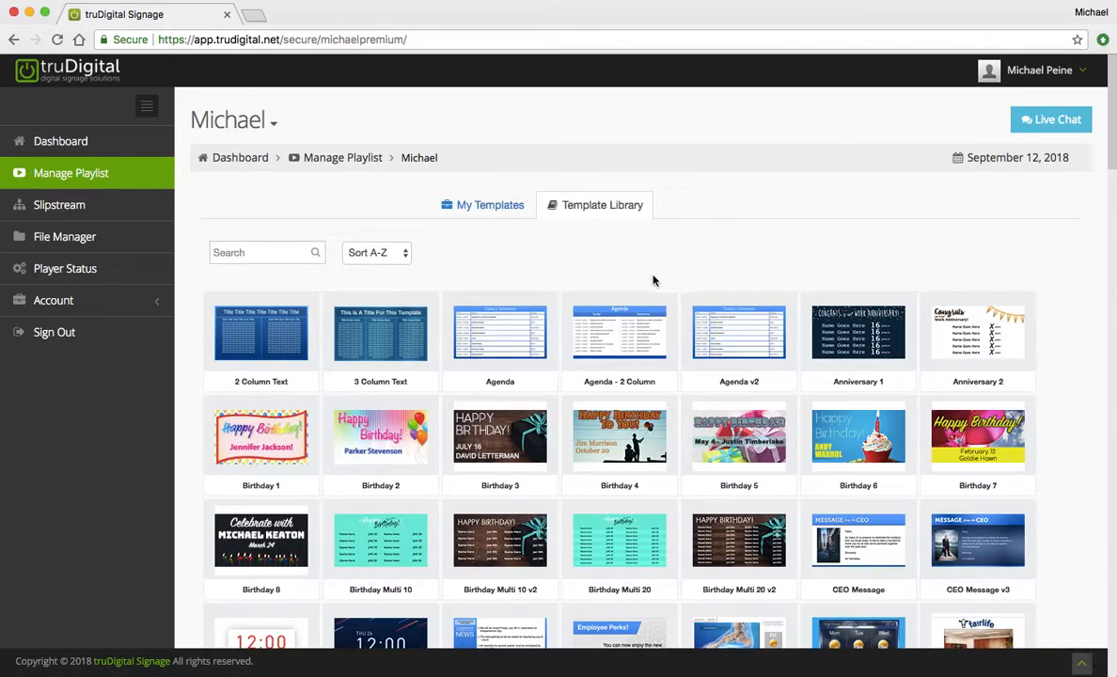
{"action": "scroll", "scroll_direction": "down", "scroll_amount": 3}
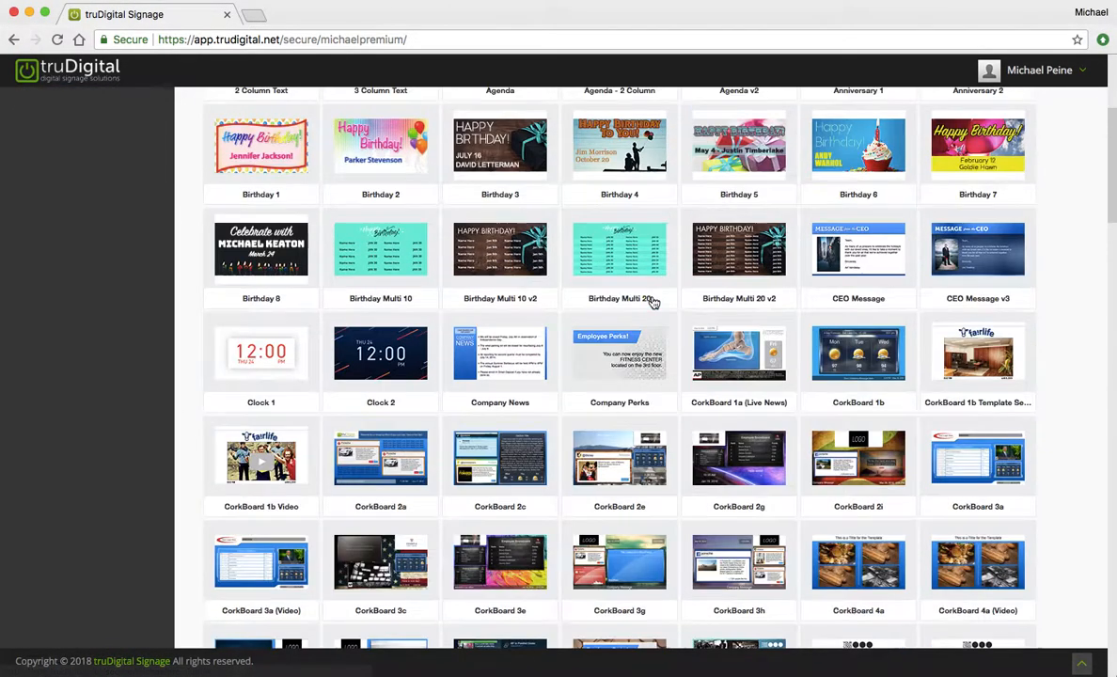
{"action": "scroll", "scroll_direction": "down", "scroll_amount": 3}
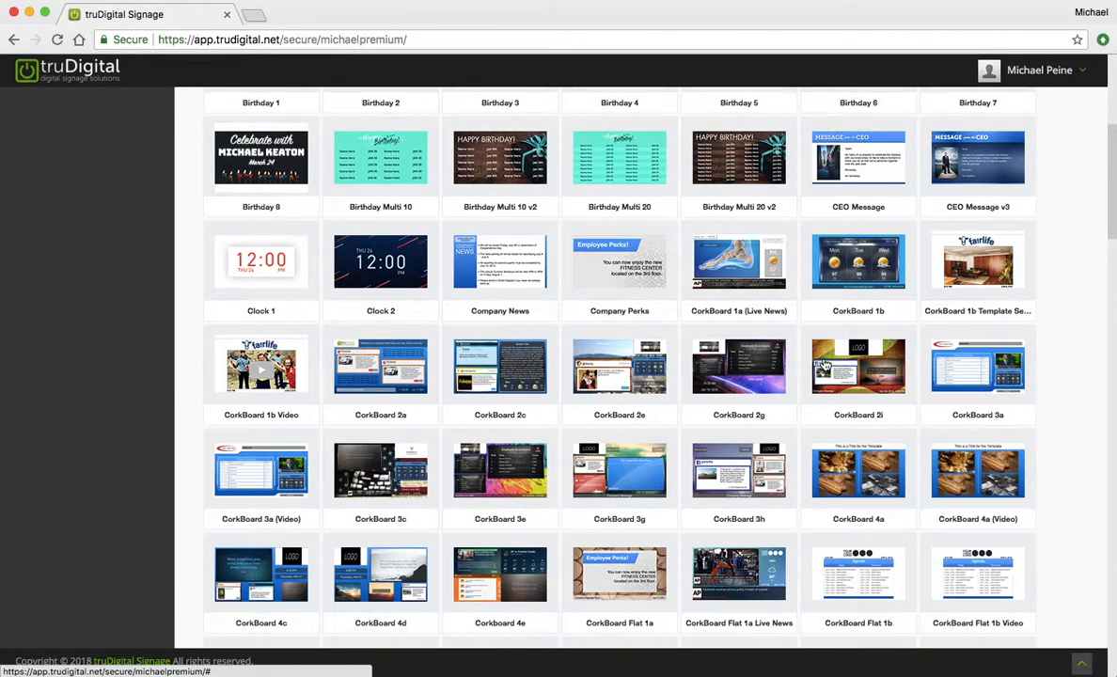
{"action": "scroll", "scroll_direction": "down", "scroll_amount": 3}
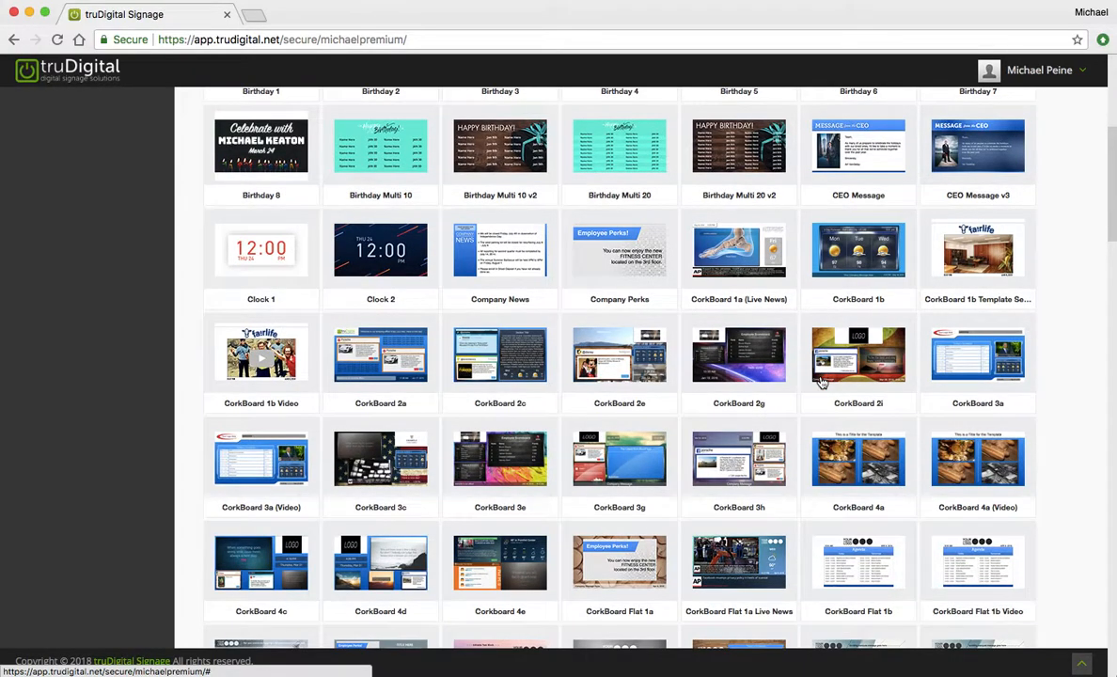
{"action": "scroll", "scroll_direction": "down", "scroll_amount": 3}
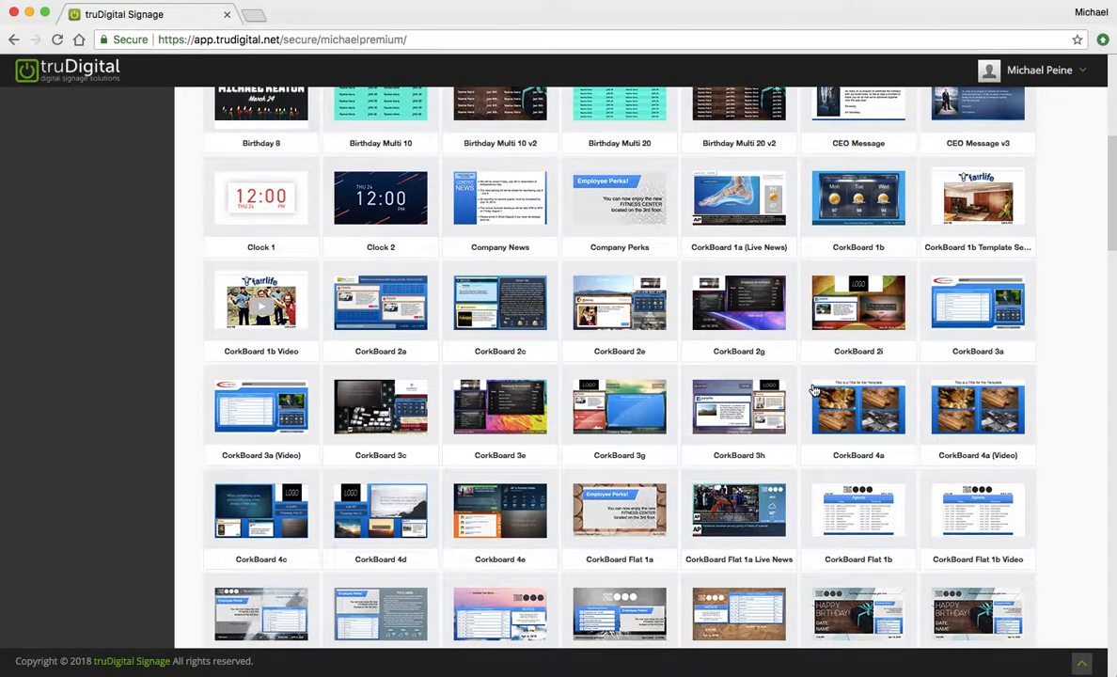
{"action": "scroll", "scroll_direction": "down", "scroll_amount": 3}
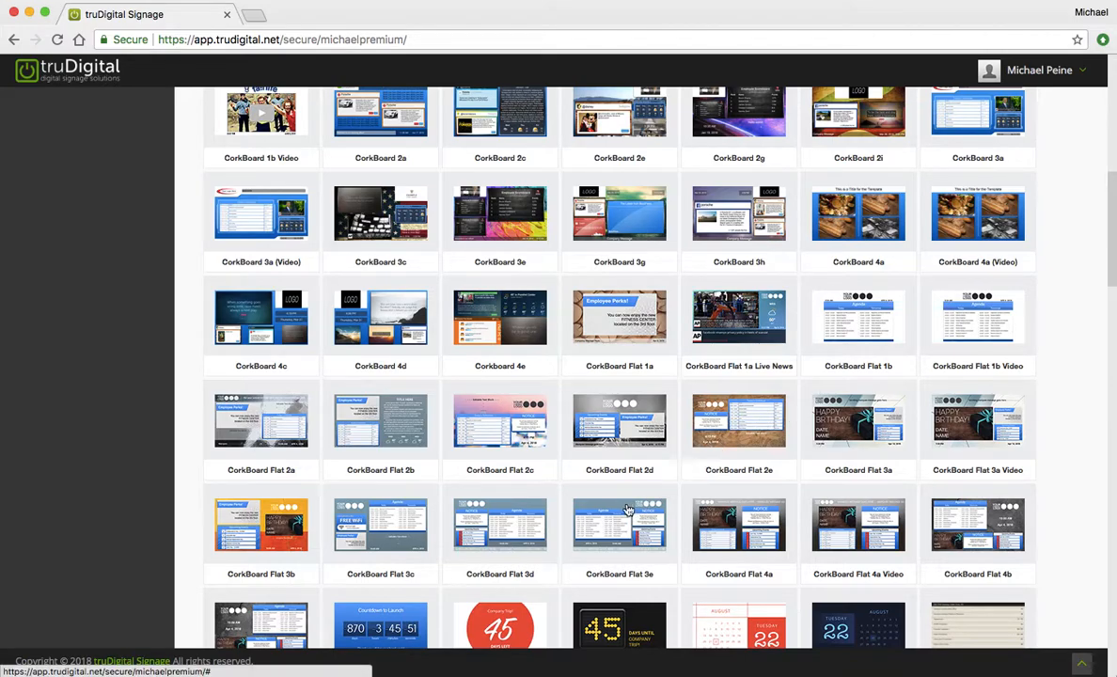
{"action": "mouse_move", "coordinate": [933, 334]}
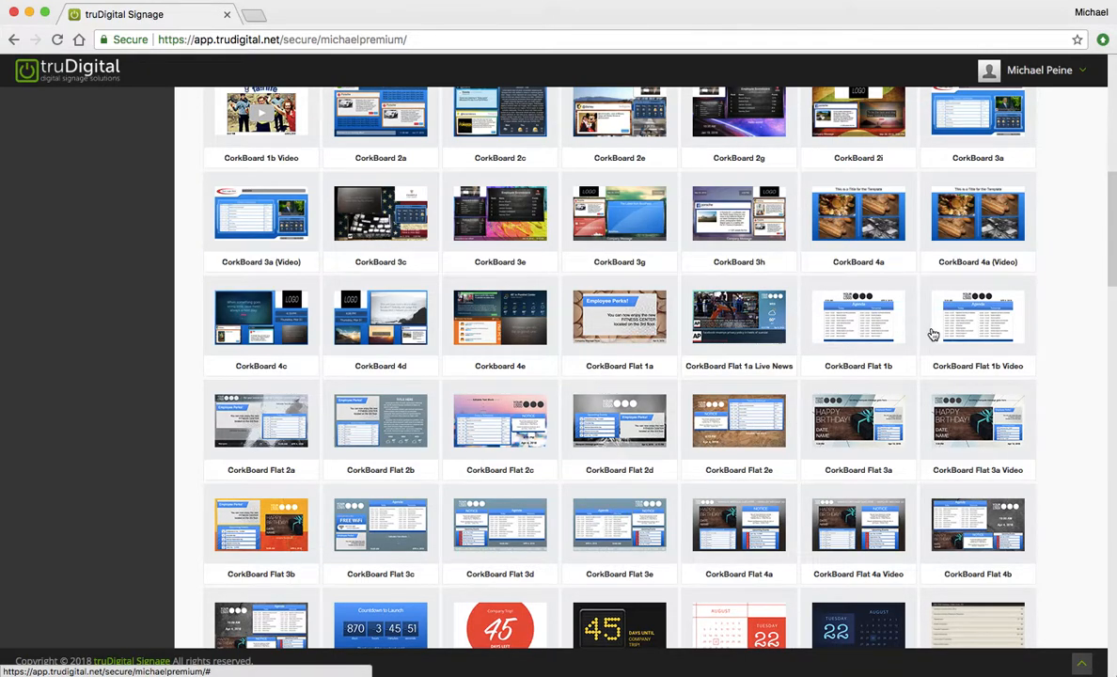
{"action": "mouse_move", "coordinate": [406, 481]}
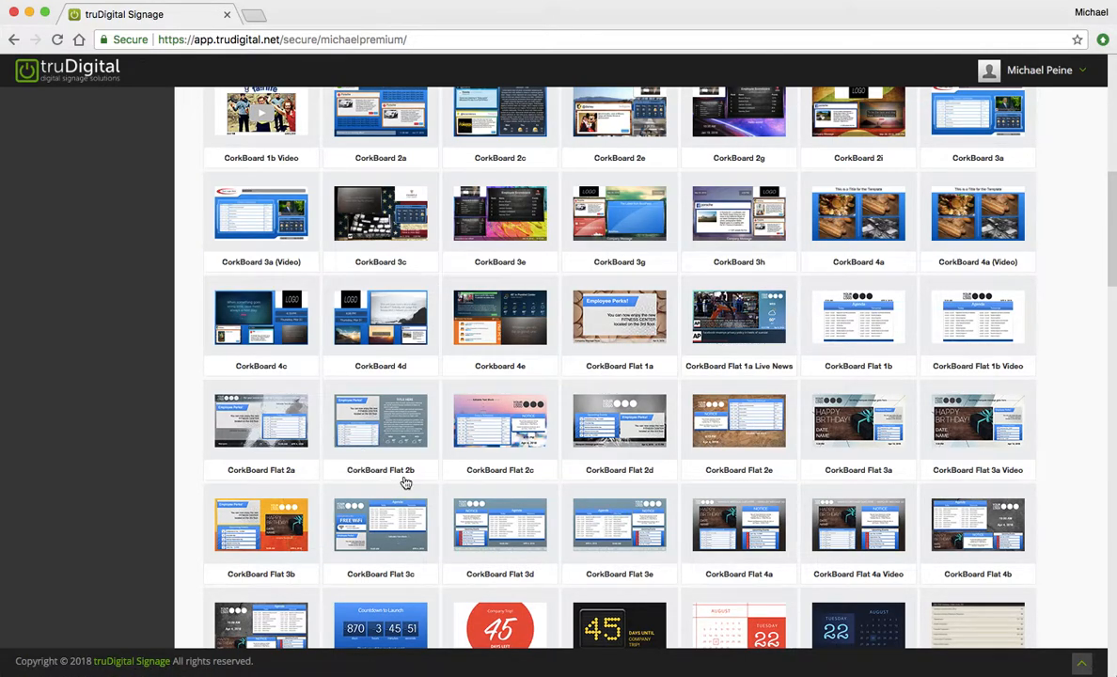
{"action": "mouse_move", "coordinate": [519, 478]}
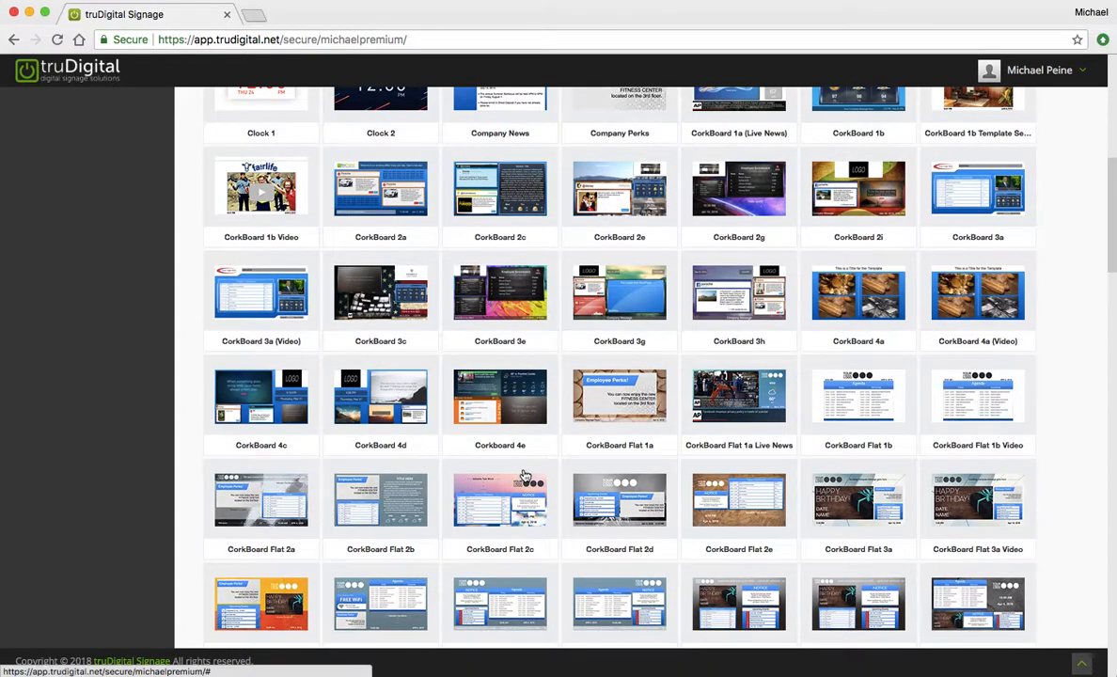
{"action": "scroll", "scroll_direction": "down", "scroll_amount": 3}
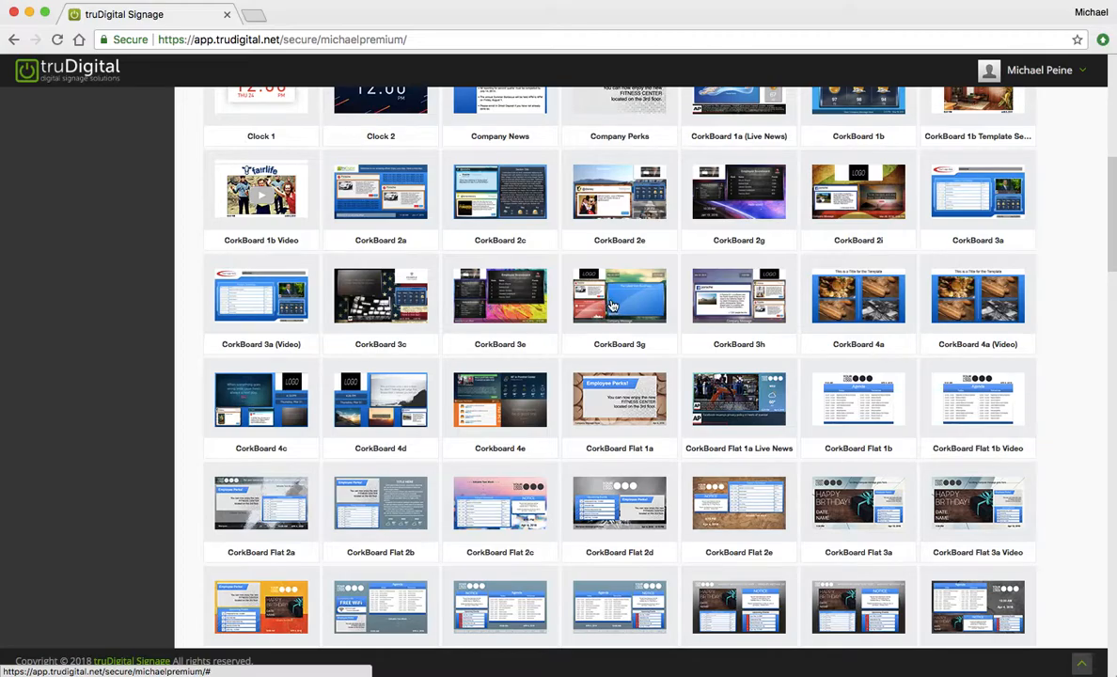
{"action": "mouse_move", "coordinate": [619, 295]}
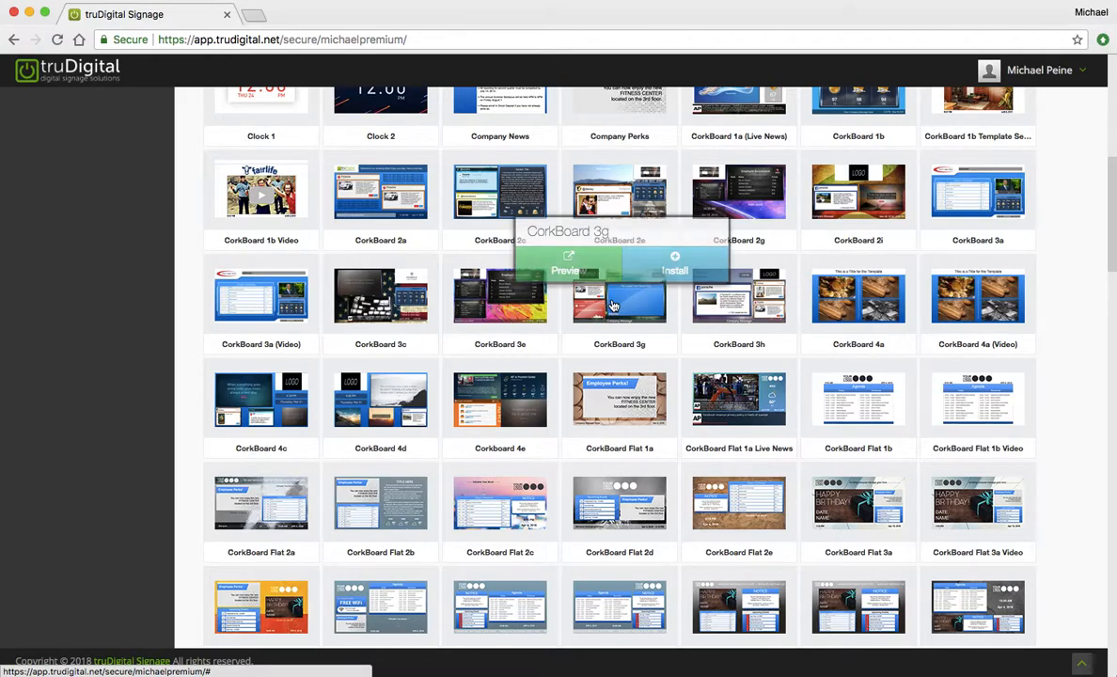
{"action": "left_click", "coordinate": [568, 267]}
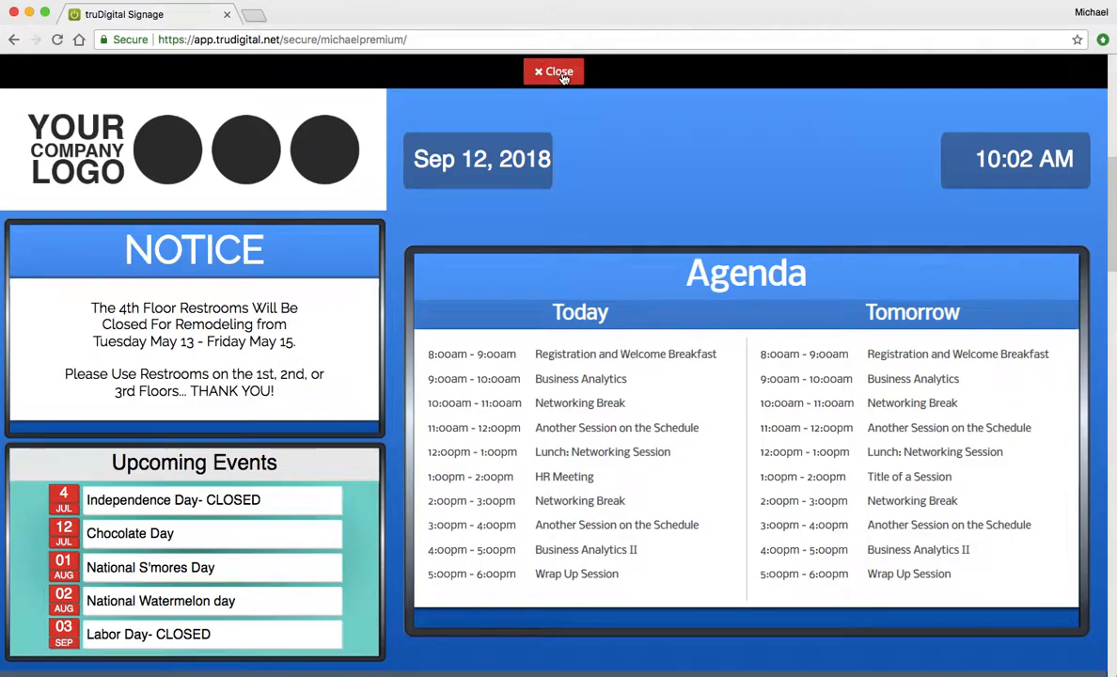
{"action": "left_click", "coordinate": [553, 71]}
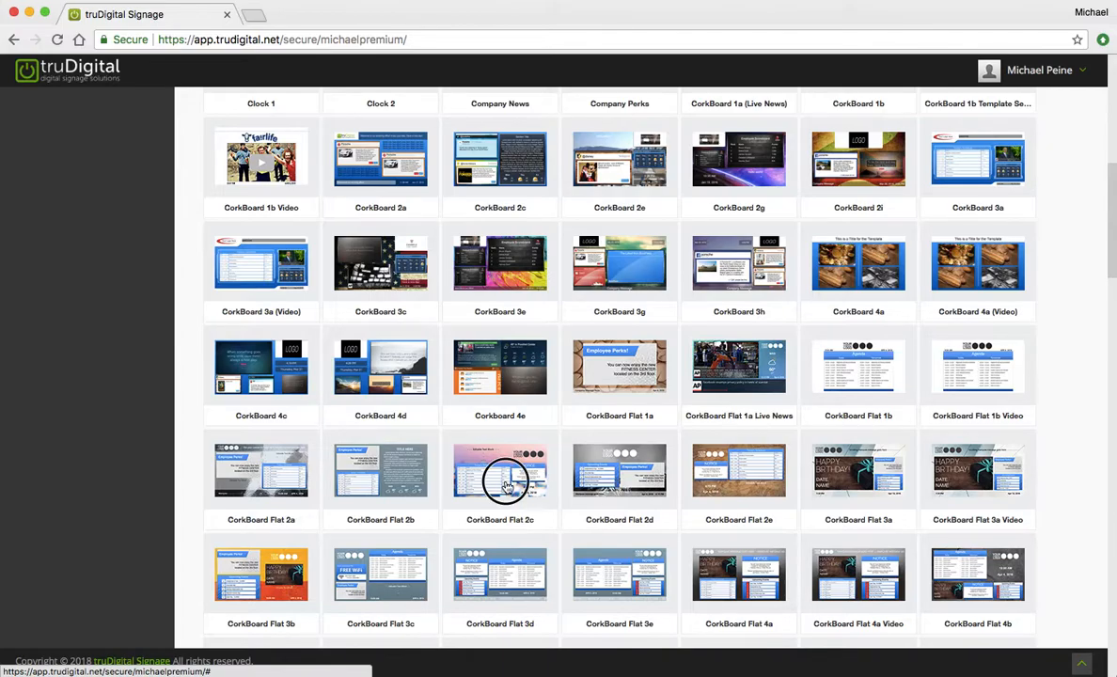
{"action": "mouse_move", "coordinate": [500, 481]}
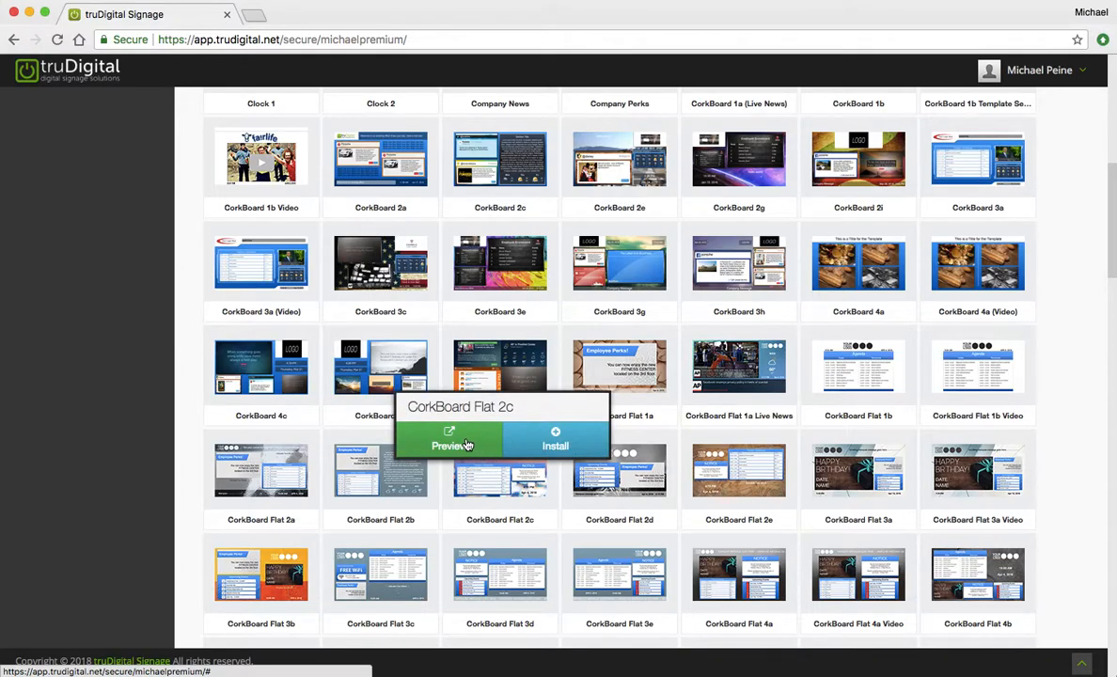
{"action": "left_click", "coordinate": [447, 440]}
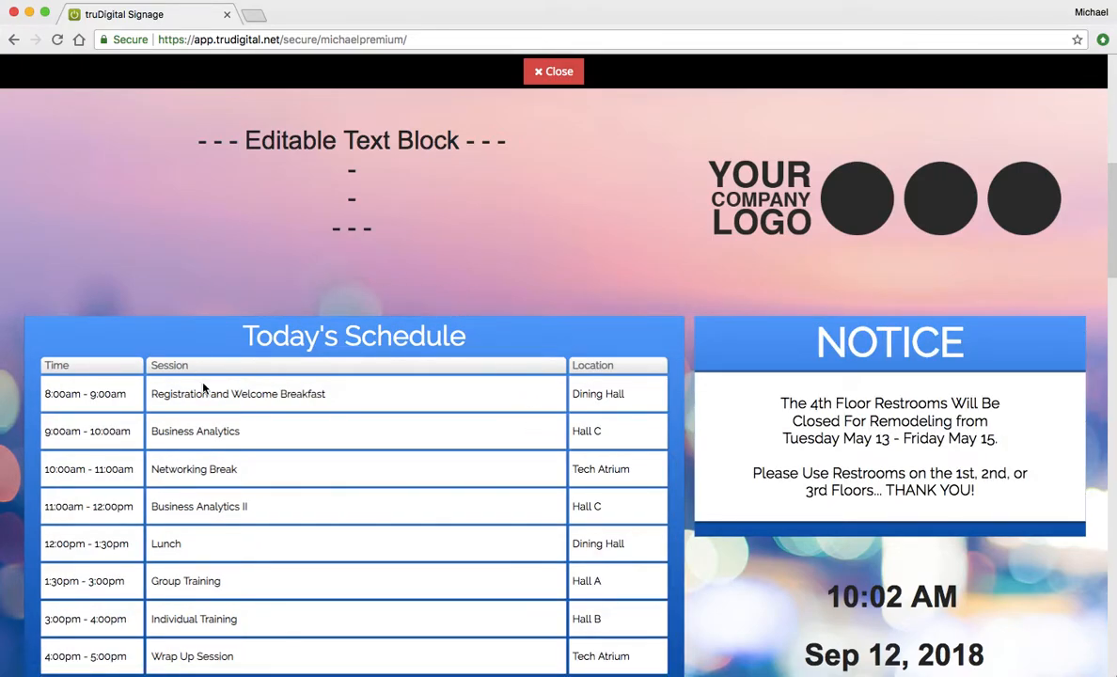
{"action": "left_click", "coordinate": [552, 71]}
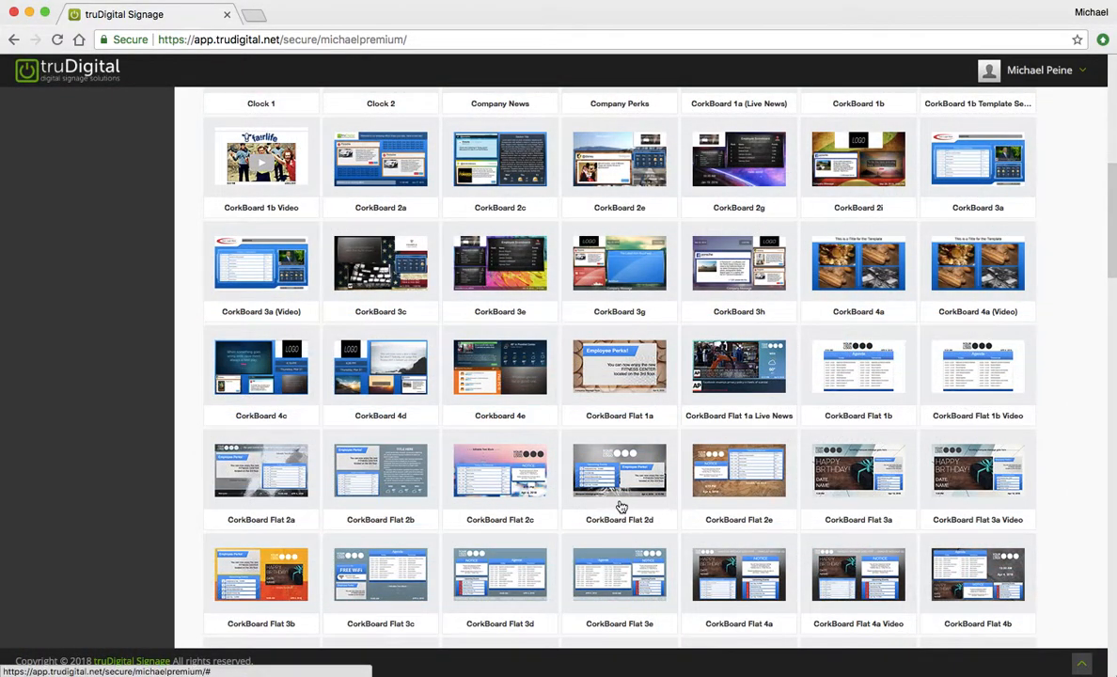
{"action": "scroll", "scroll_direction": "down", "scroll_amount": 3}
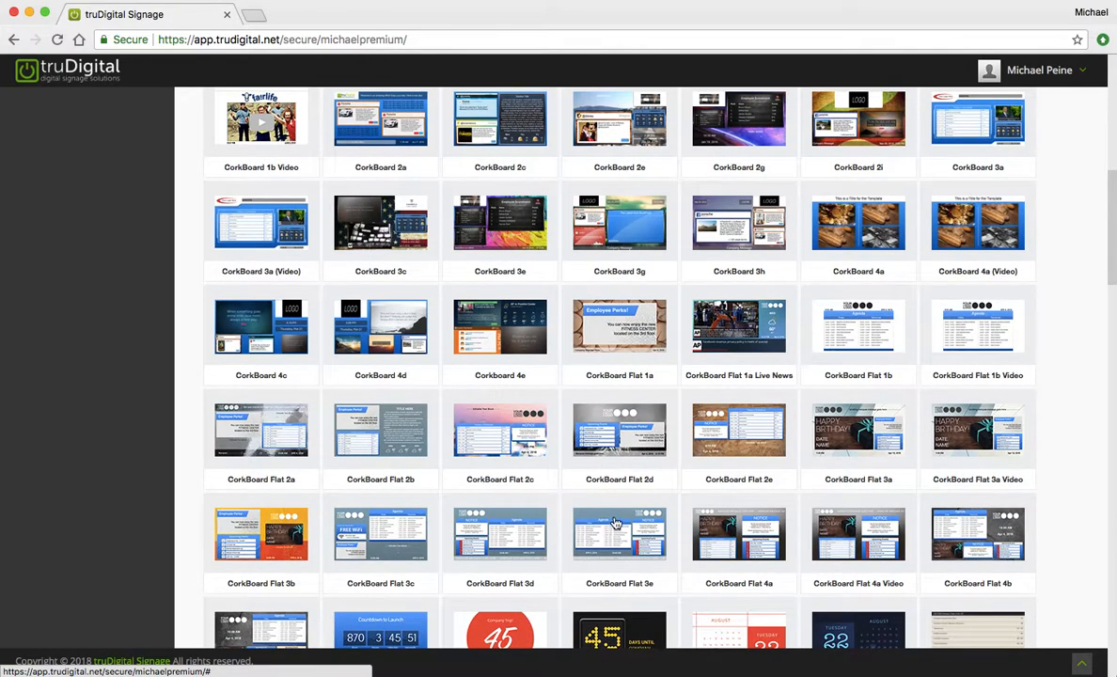
{"action": "mouse_move", "coordinate": [639, 457]}
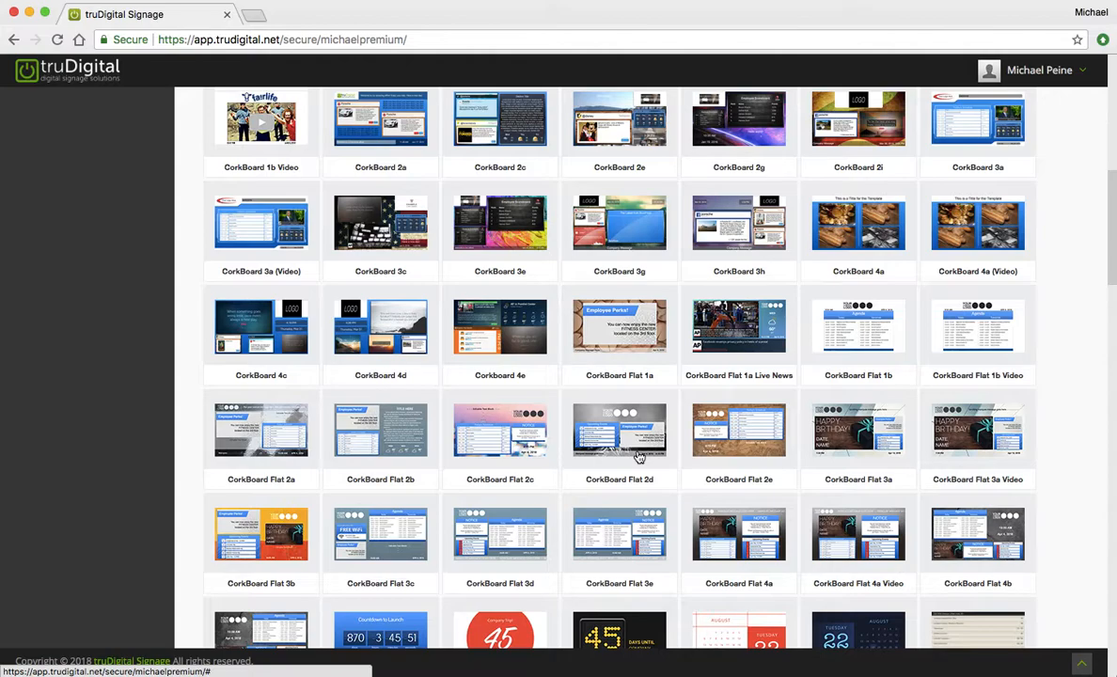
{"action": "mouse_move", "coordinate": [584, 464]}
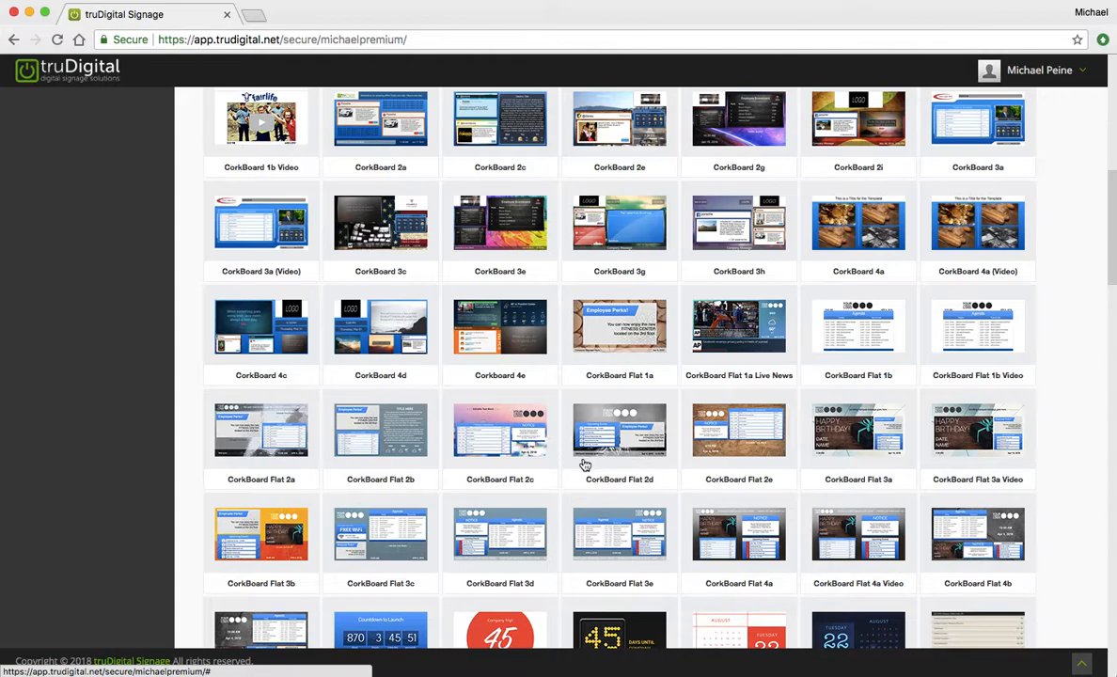
{"action": "mouse_move", "coordinate": [507, 500]}
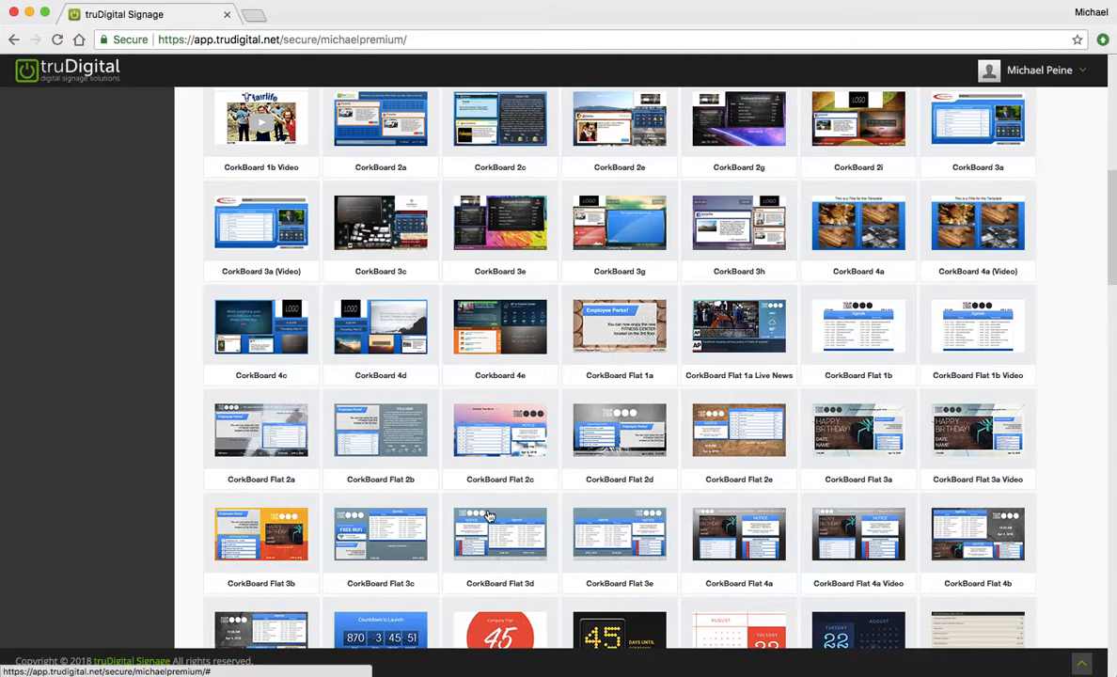
{"action": "mouse_move", "coordinate": [491, 496]}
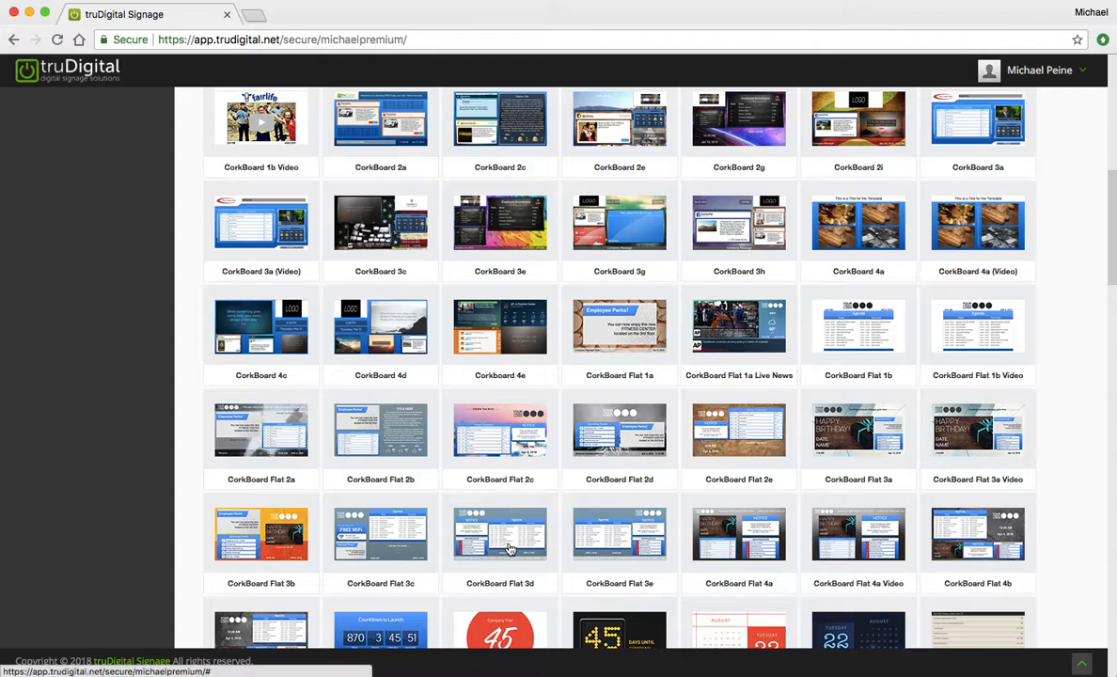
{"action": "mouse_move", "coordinate": [501, 534]}
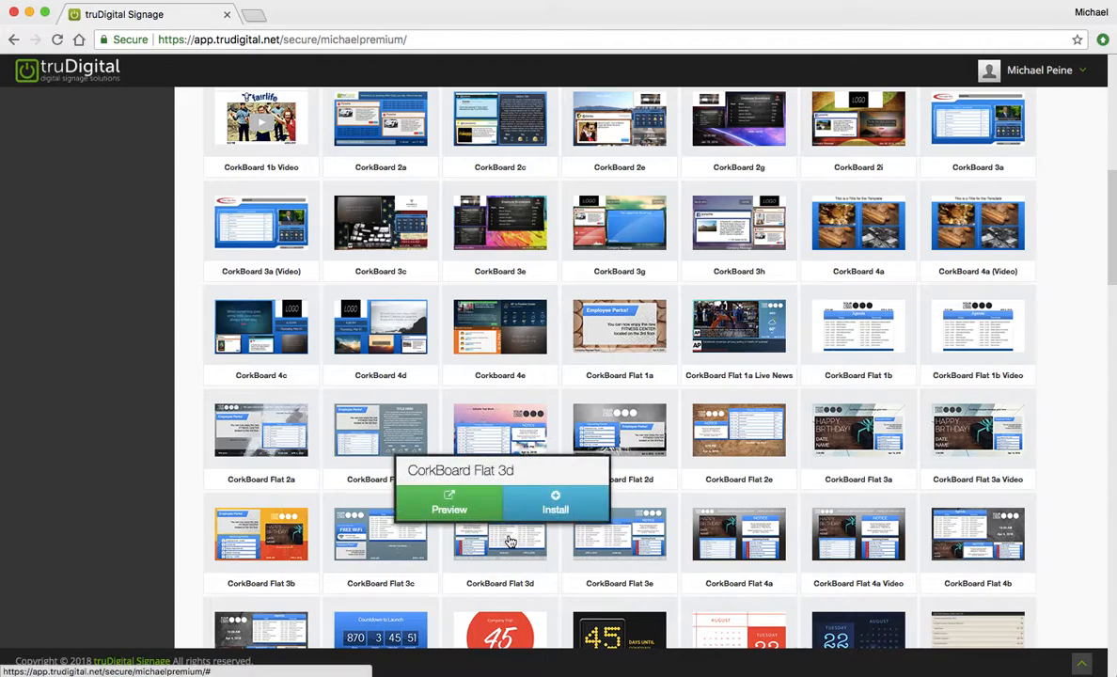
- Install CorkBoard Flat 3d into My Templates and open its full-screen preview
{"action": "left_click", "coordinate": [554, 504]}
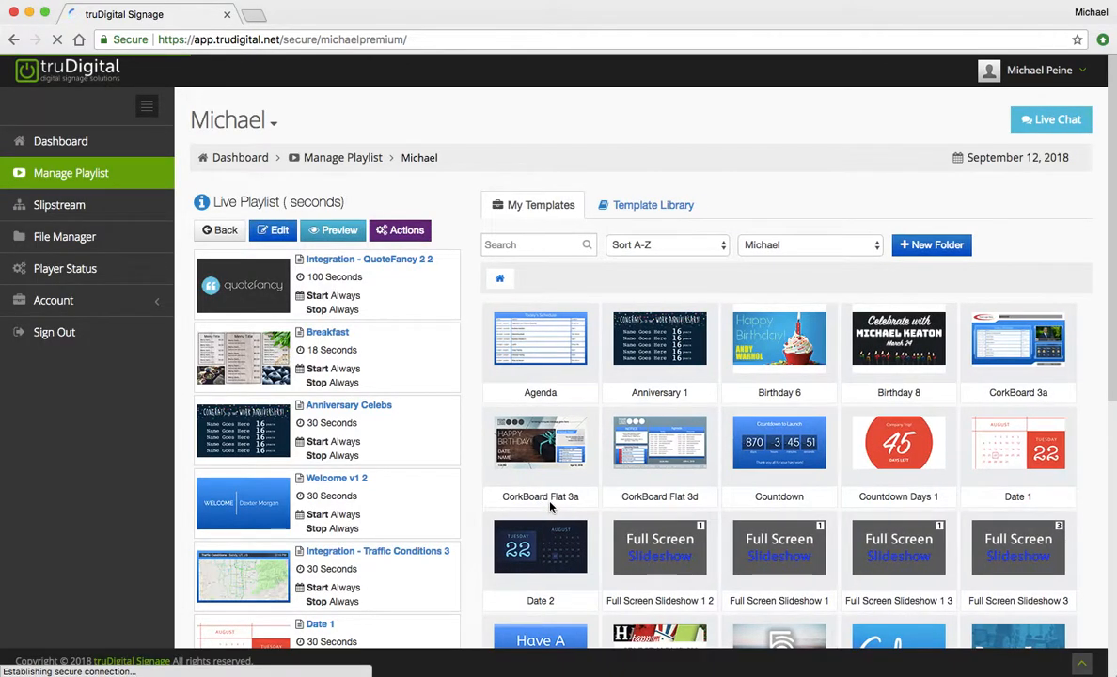
{"action": "left_click", "coordinate": [658, 447]}
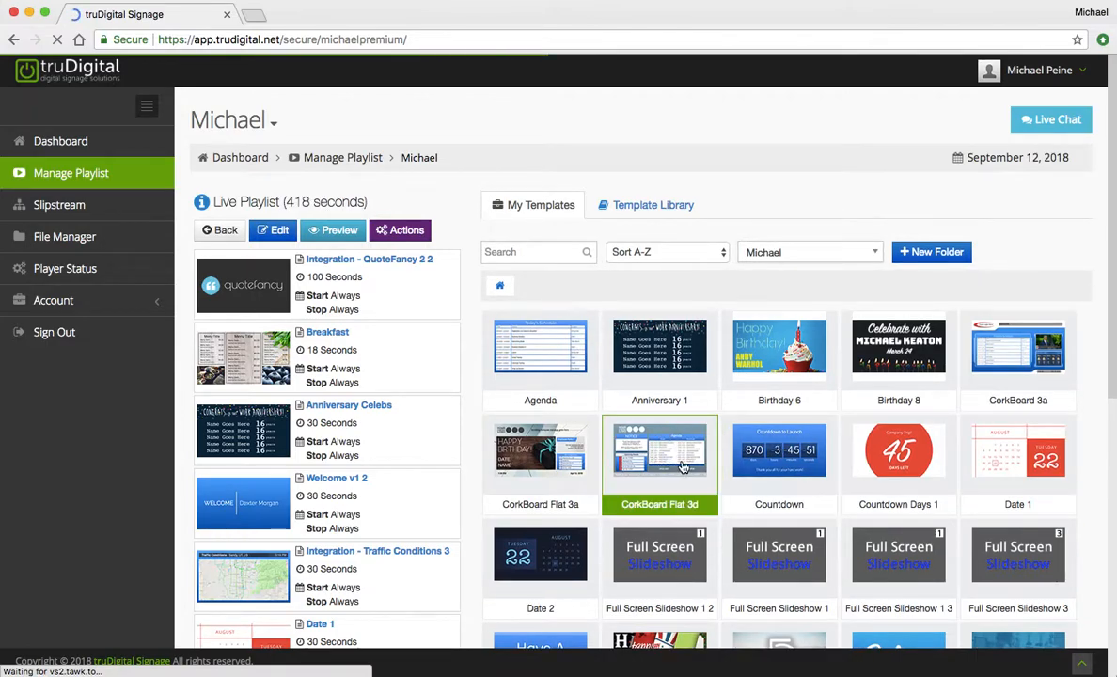
{"action": "scroll", "scroll_direction": "down", "scroll_amount": 3}
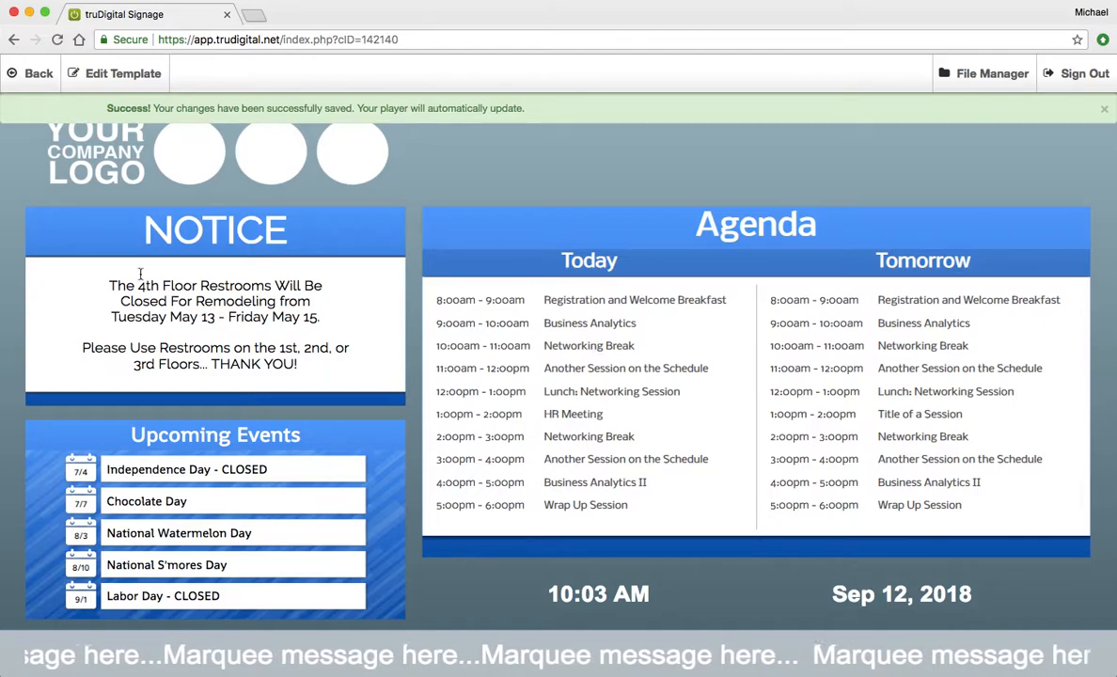
{"action": "left_click", "coordinate": [1103, 107]}
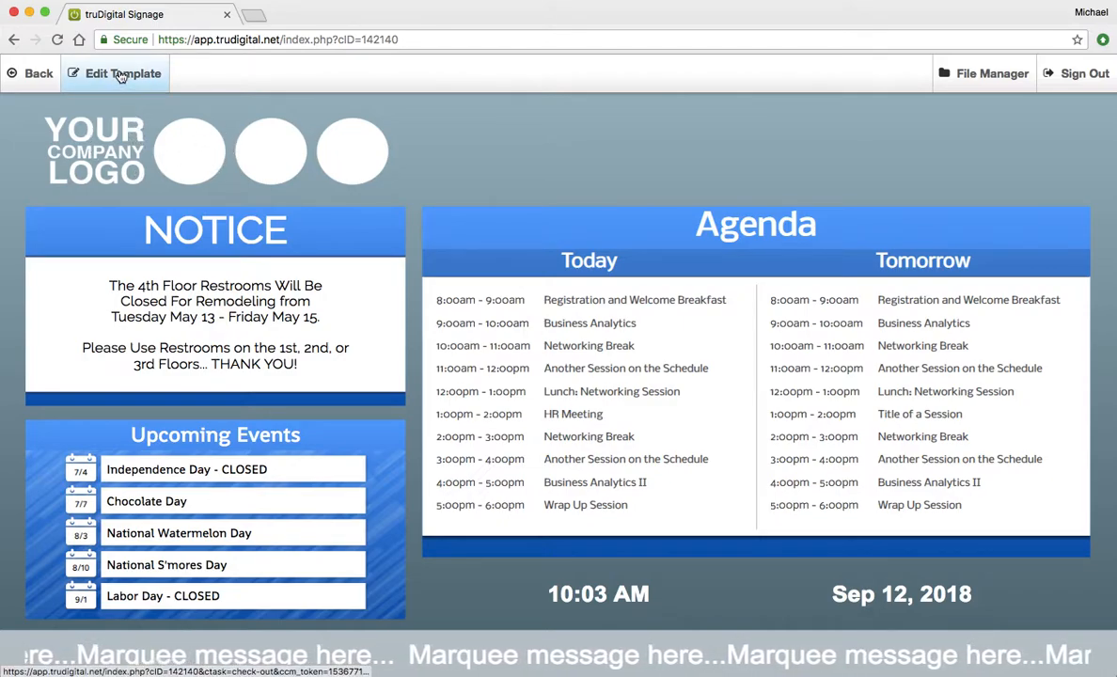
- Enter template editing and fill the first block with the QuoteFancy integration
{"action": "left_click", "coordinate": [122, 74]}
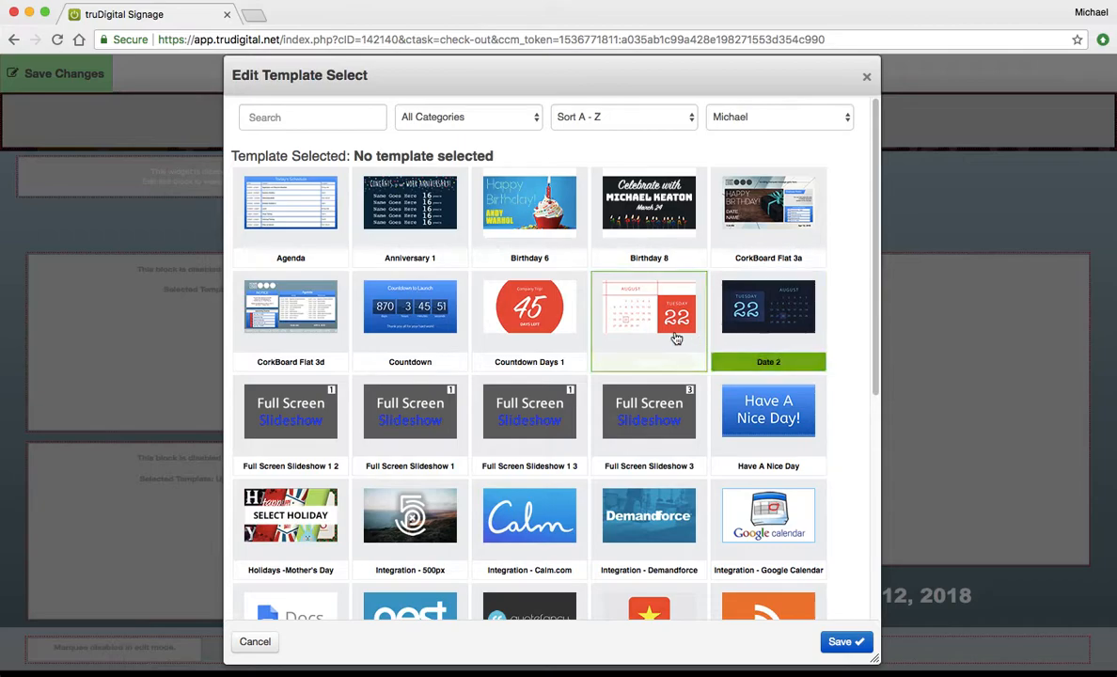
{"action": "scroll", "scroll_direction": "down", "scroll_amount": 3}
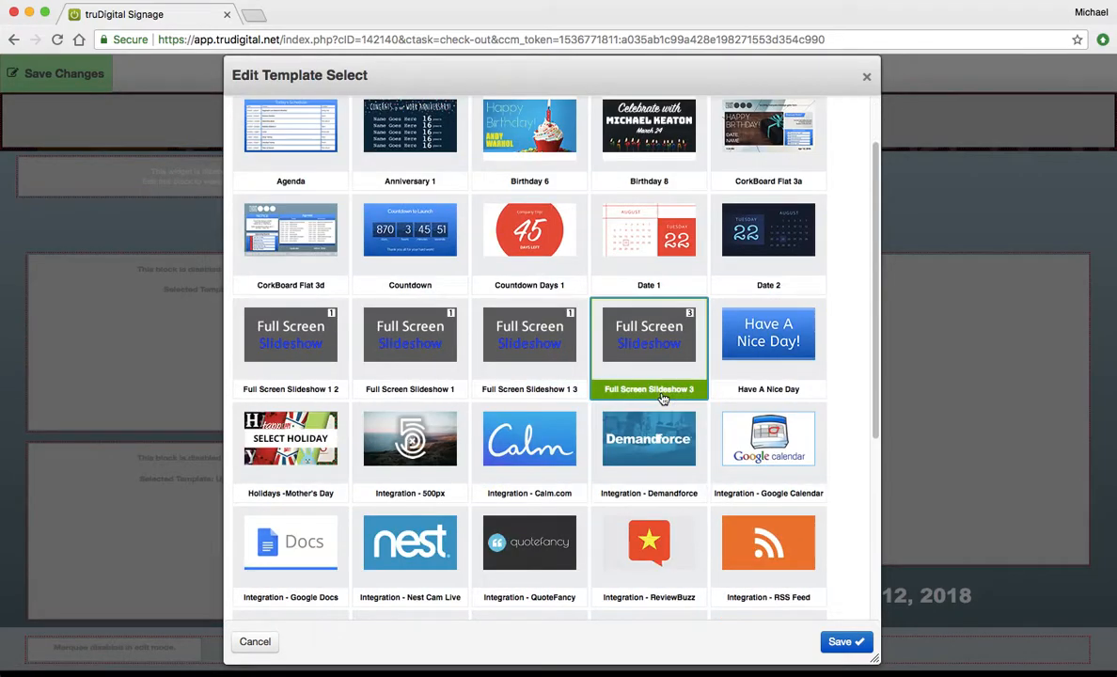
{"action": "scroll", "scroll_direction": "down", "scroll_amount": 3}
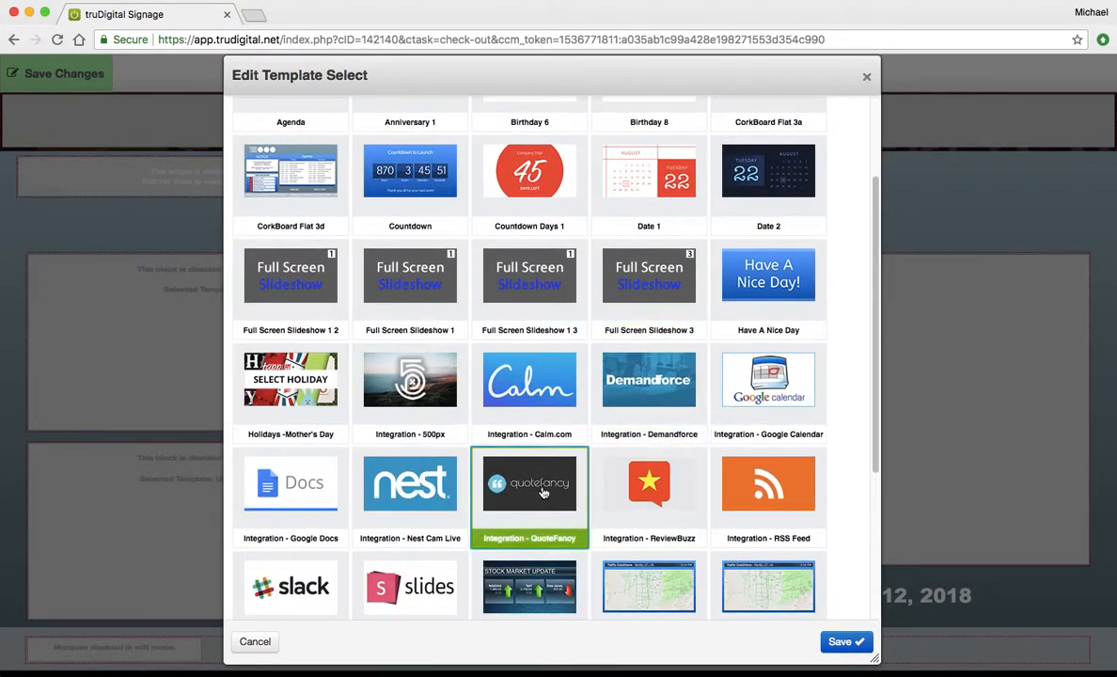
{"action": "left_click", "coordinate": [843, 641]}
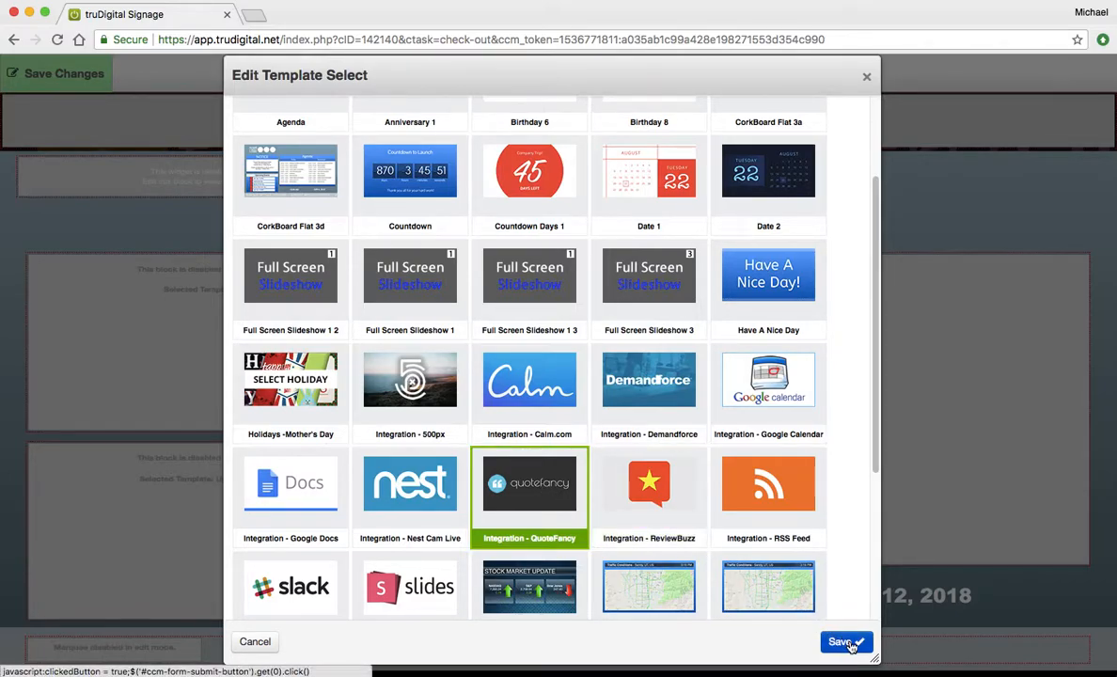
{"action": "left_click", "coordinate": [846, 641]}
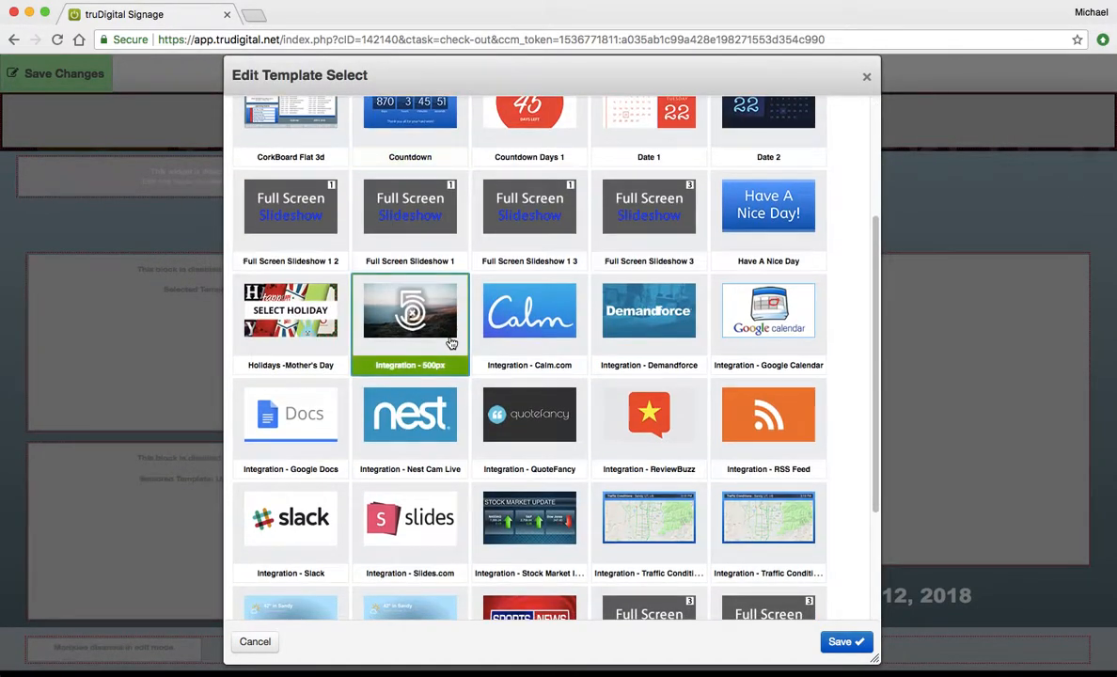
- Fill the next blocks with Welcome v1 and the Weather (5 Day) integration, saving each
{"action": "scroll", "scroll_direction": "down", "scroll_amount": 3}
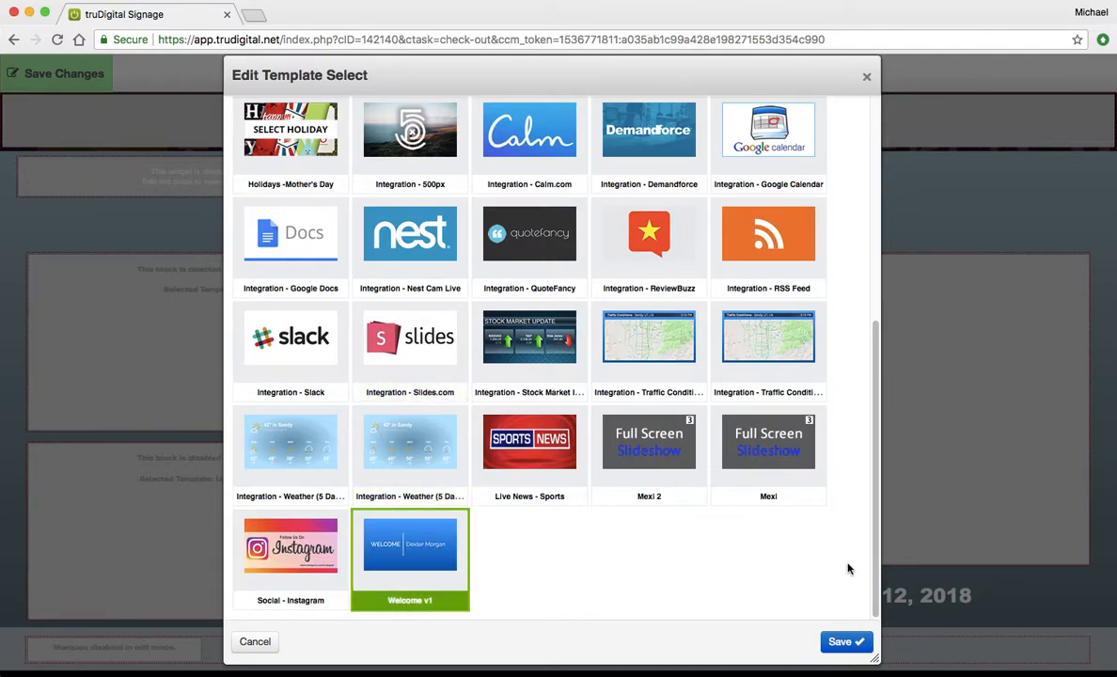
{"action": "left_click", "coordinate": [838, 641]}
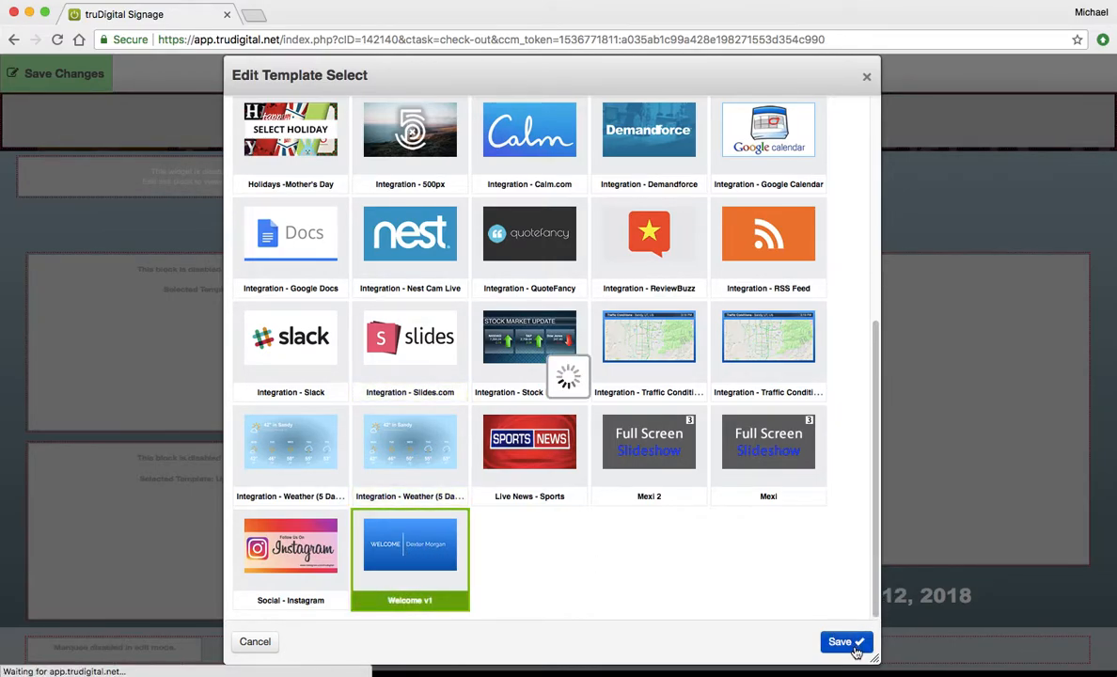
{"action": "left_click", "coordinate": [844, 643]}
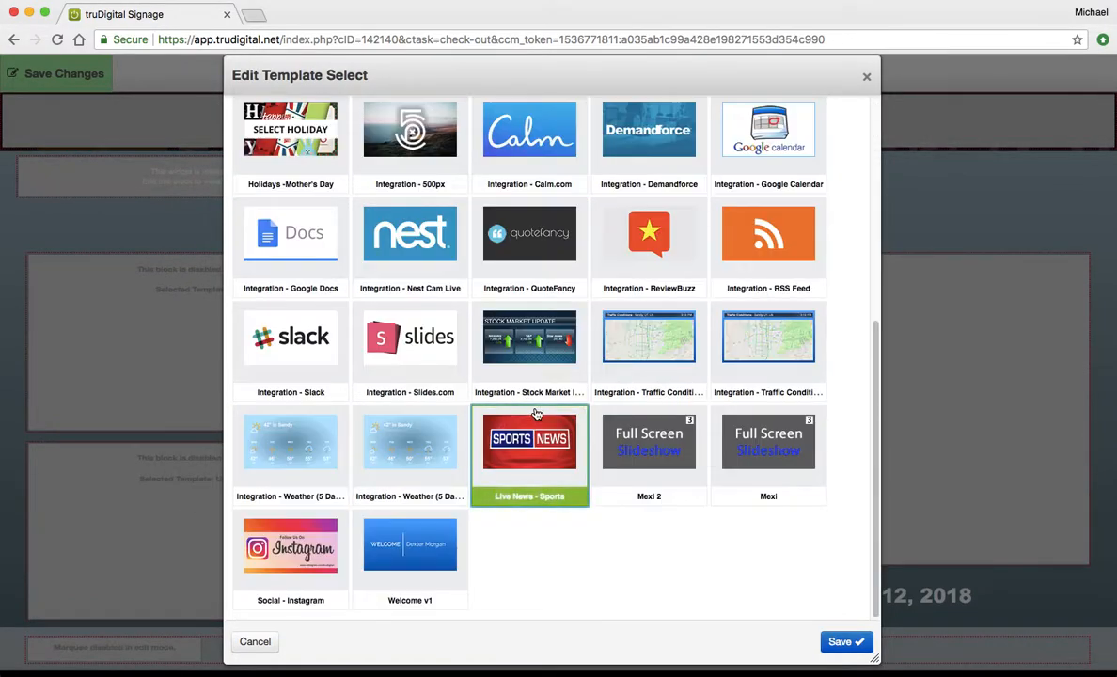
{"action": "left_click", "coordinate": [409, 442]}
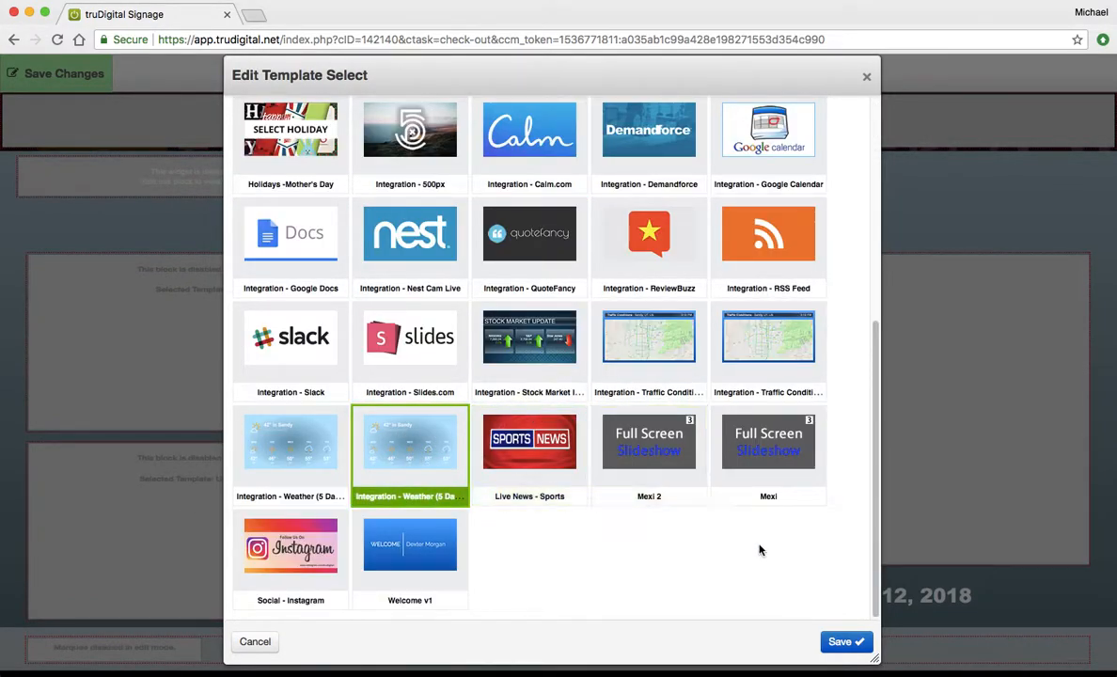
{"action": "left_click", "coordinate": [838, 641]}
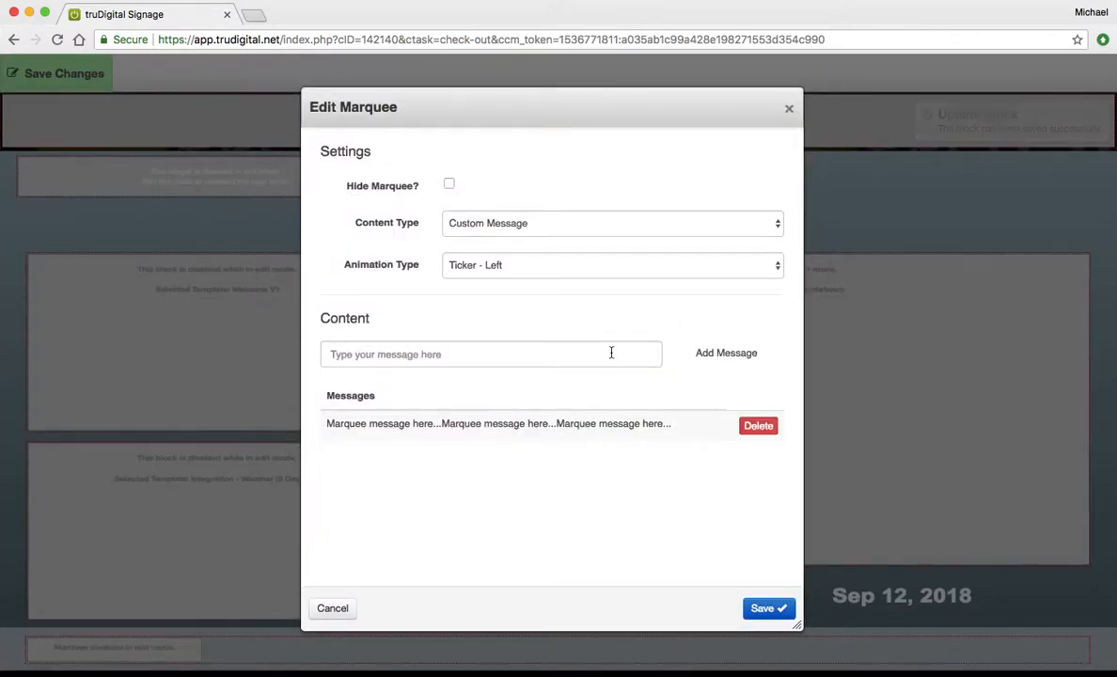
- Set the marquee to Associated Press Live News, Sports News category, and save it
{"action": "left_click", "coordinate": [491, 353]}
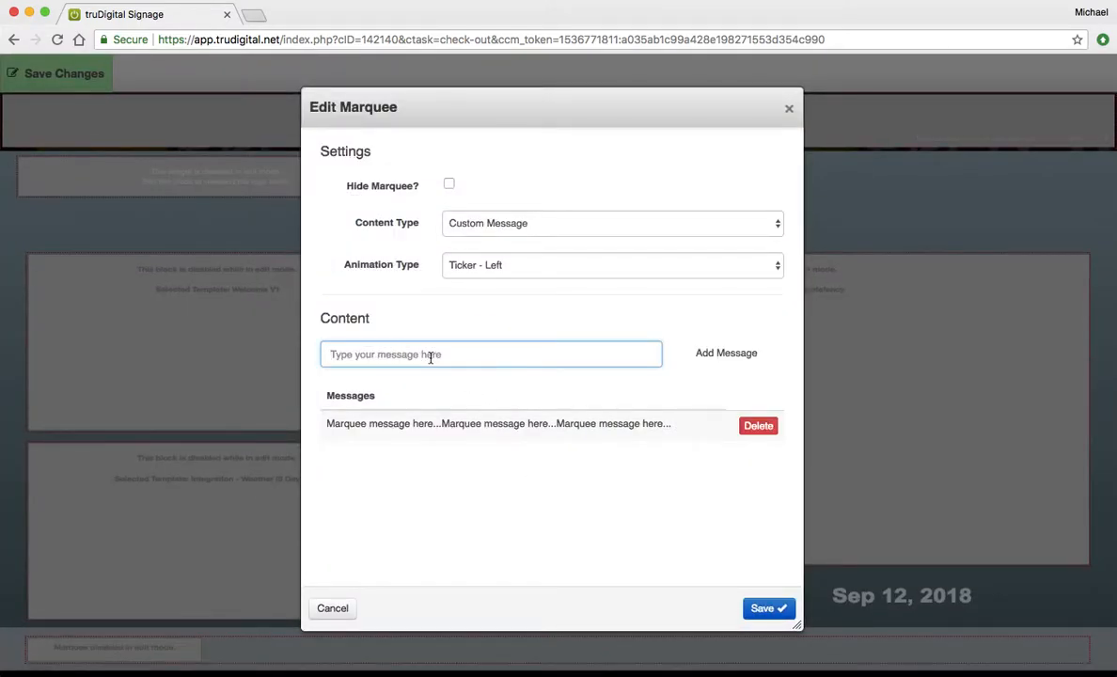
{"action": "mouse_move", "coordinate": [470, 291]}
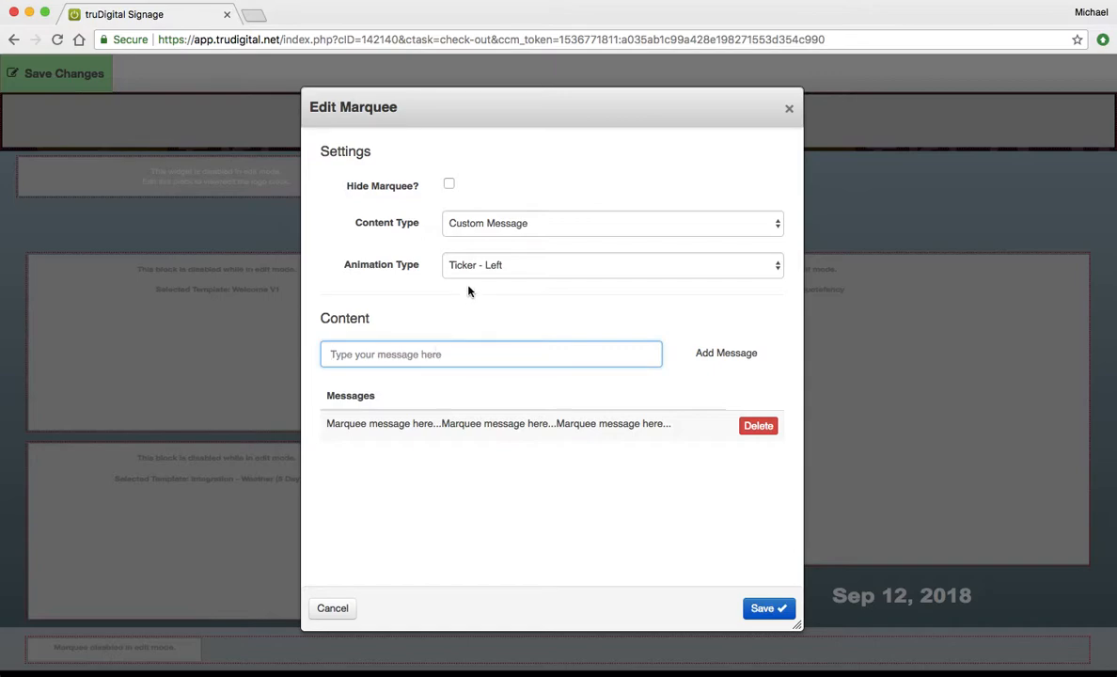
{"action": "left_click", "coordinate": [611, 221]}
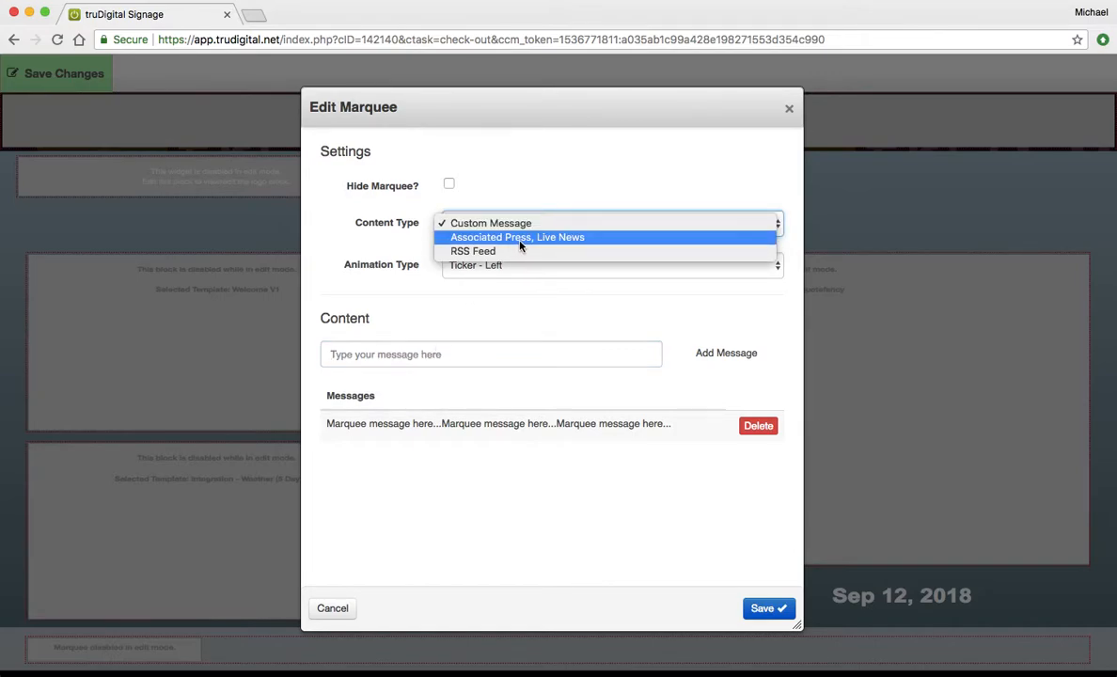
{"action": "left_click", "coordinate": [517, 237]}
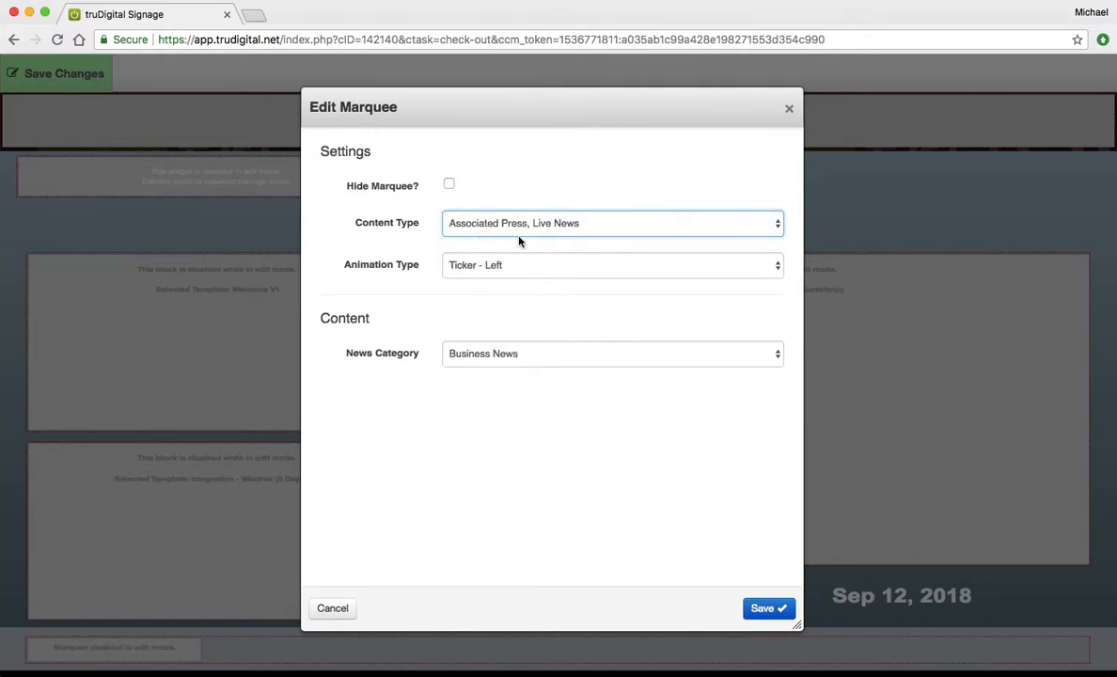
{"action": "left_click", "coordinate": [611, 353]}
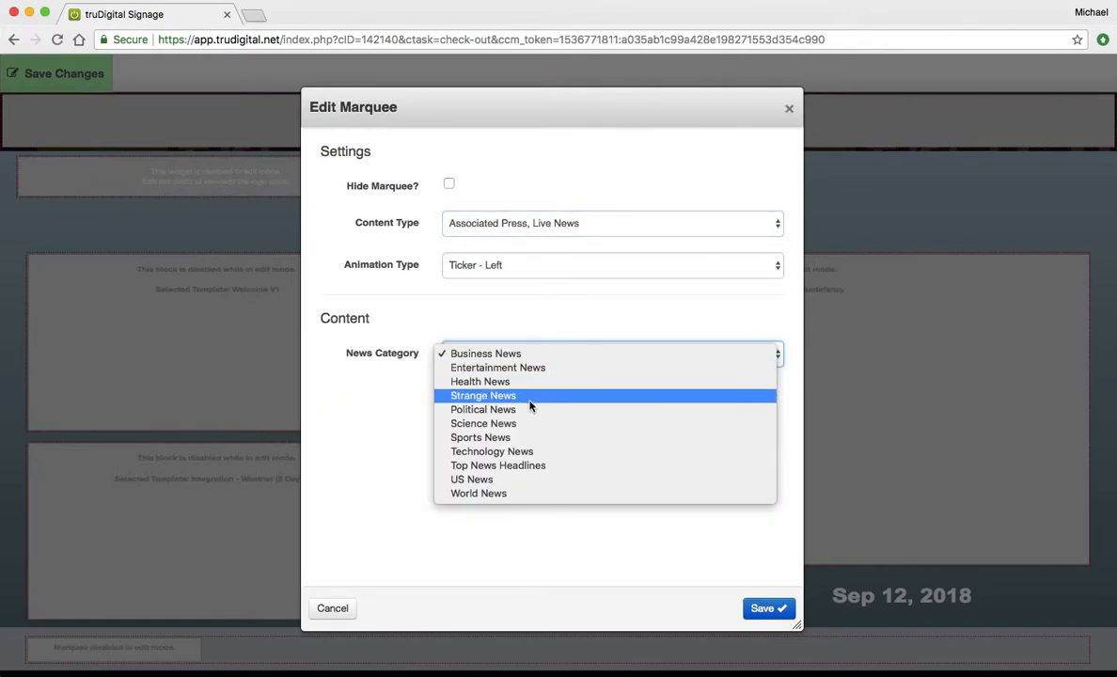
{"action": "left_click", "coordinate": [481, 436]}
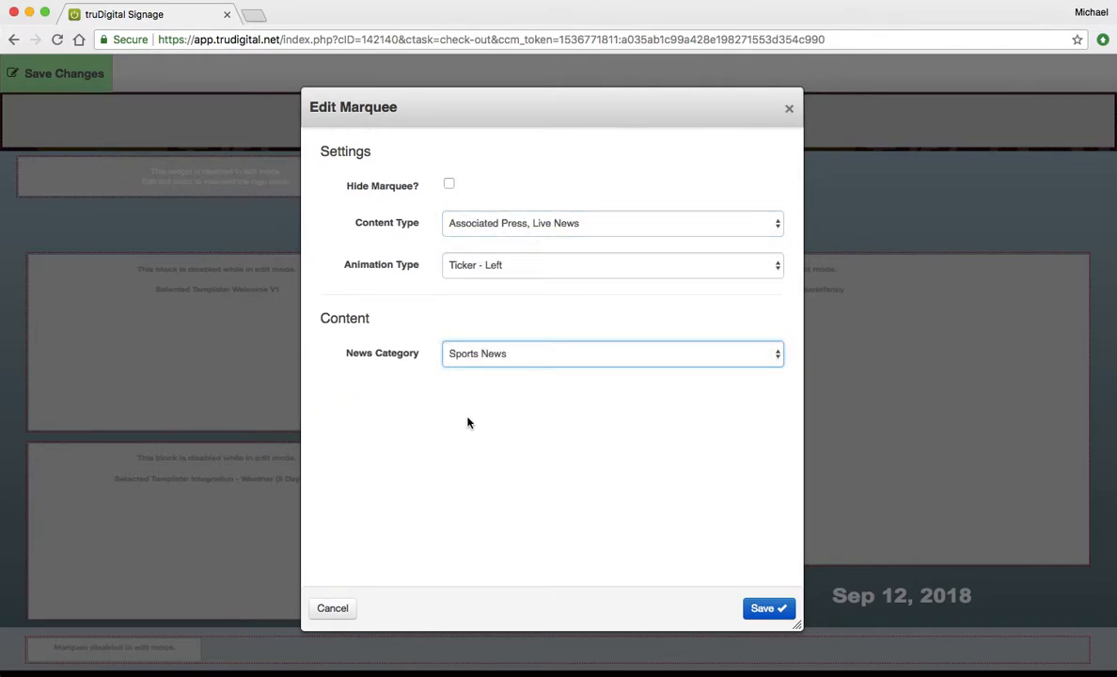
{"action": "left_click", "coordinate": [767, 609]}
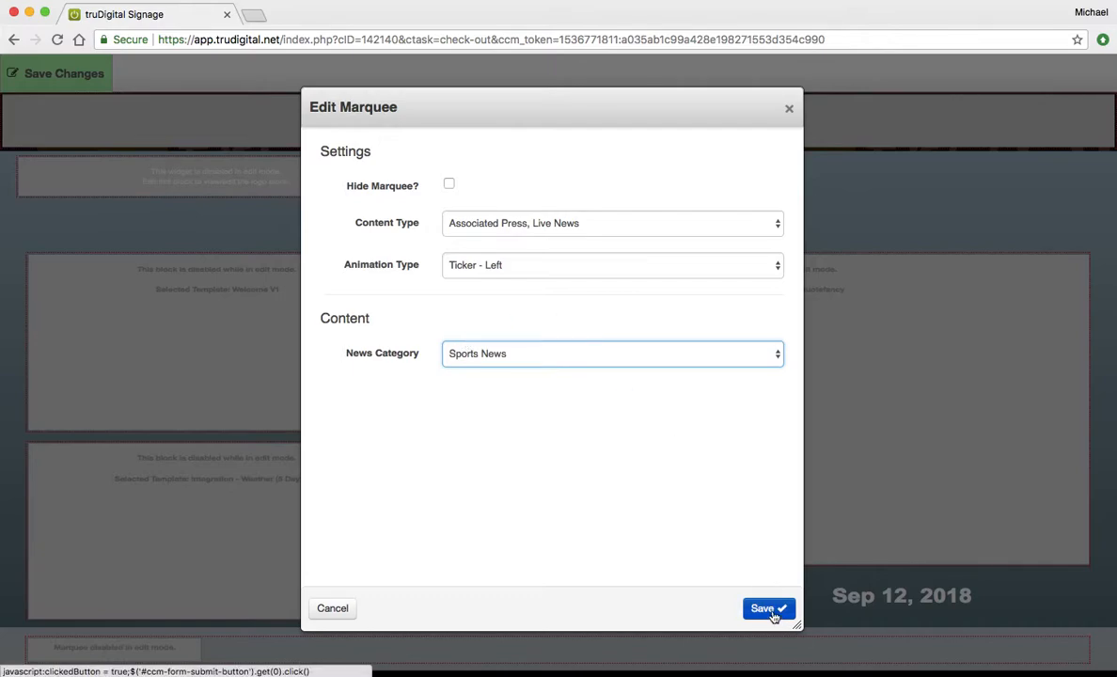
{"action": "left_click", "coordinate": [767, 609]}
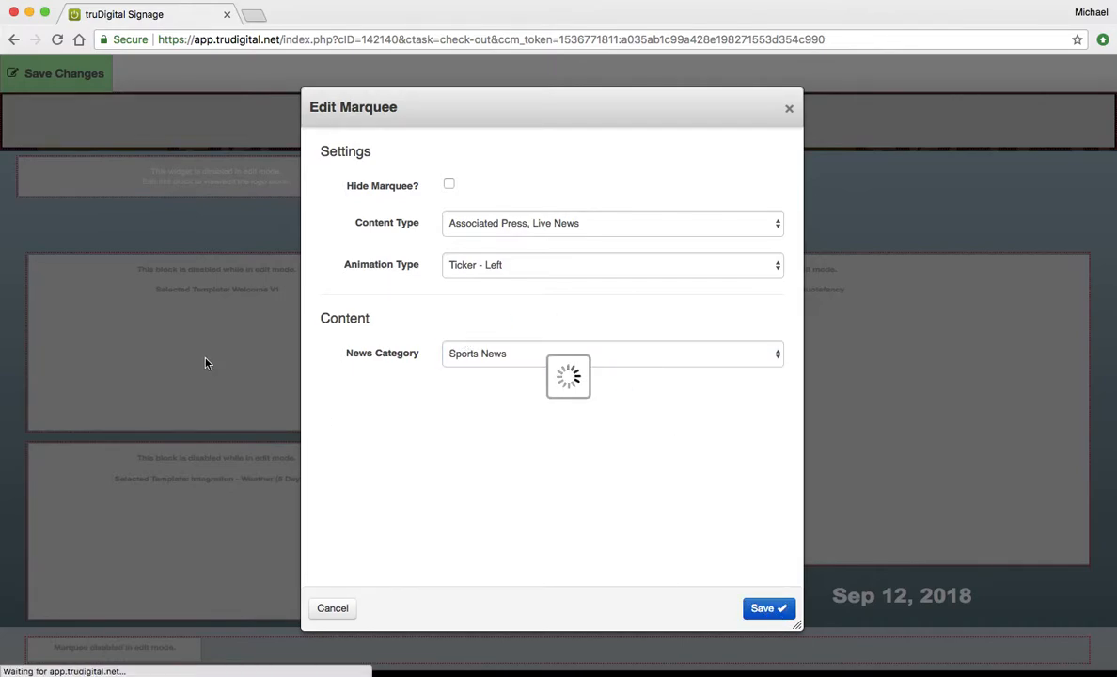
{"action": "left_click", "coordinate": [767, 607]}
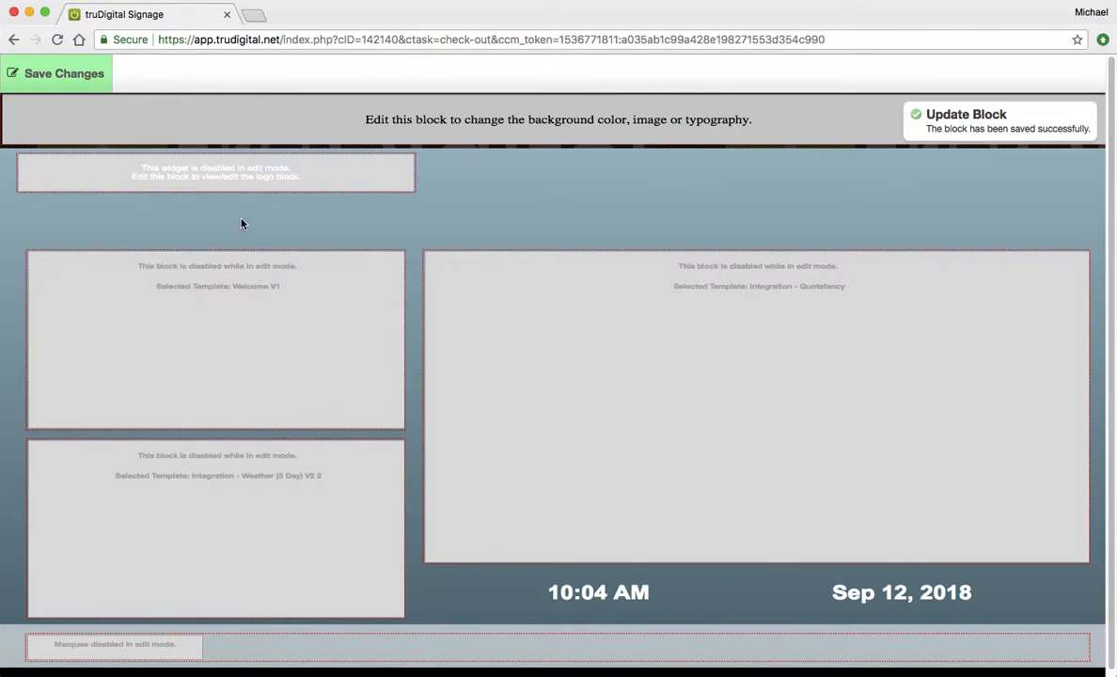
- Save the TD_Logo_White image into the template's logo block
{"action": "left_click", "coordinate": [214, 173]}
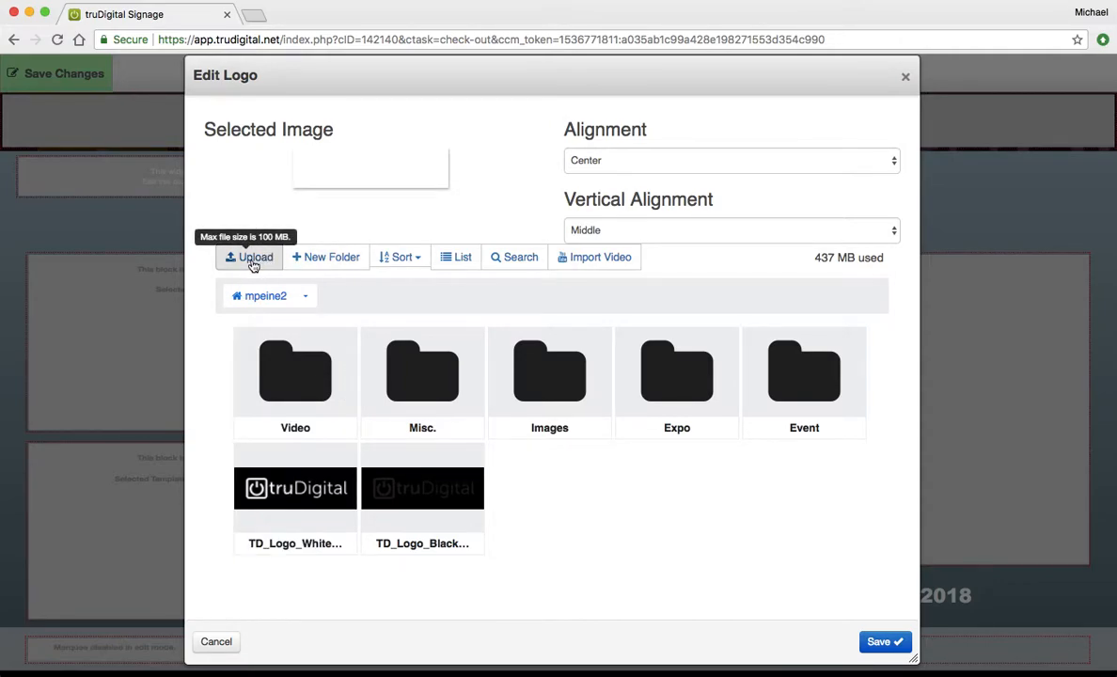
{"action": "left_click", "coordinate": [295, 489]}
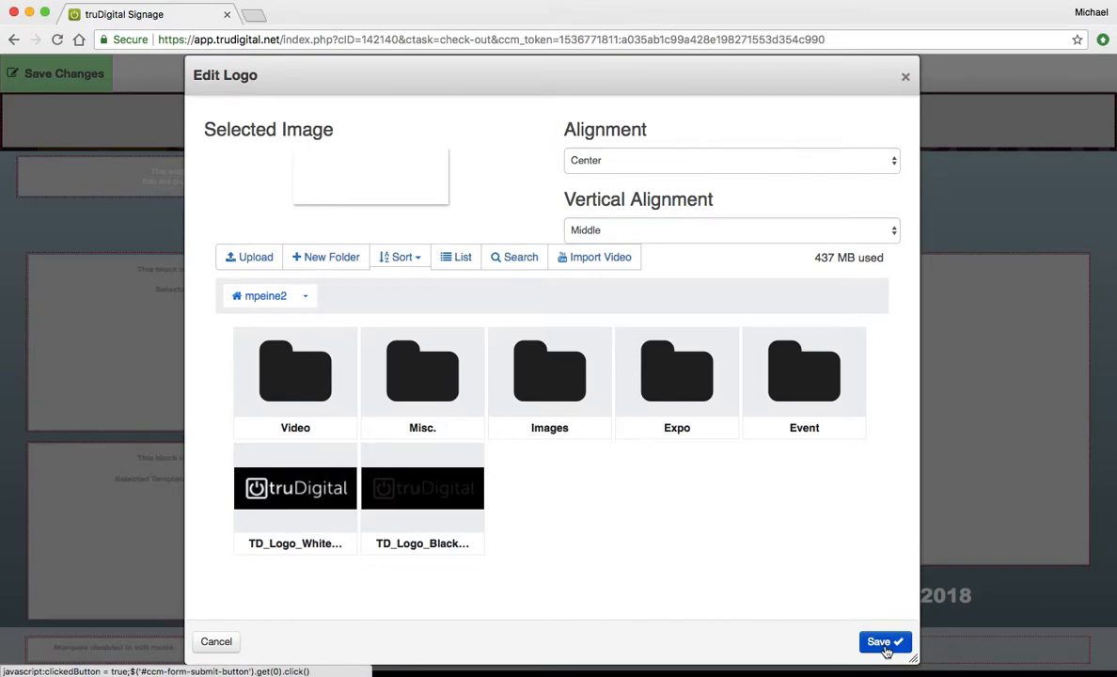
{"action": "left_click", "coordinate": [883, 643]}
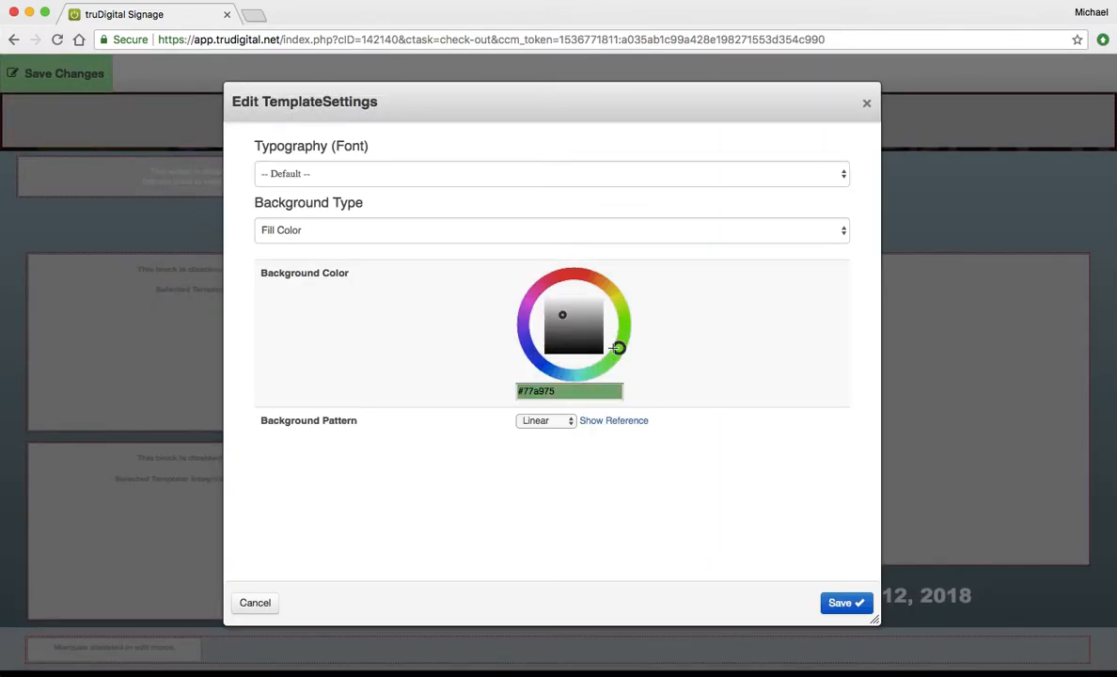
- Try background fill colours, then switch Background Type to Custom Image
{"action": "left_click", "coordinate": [537, 290]}
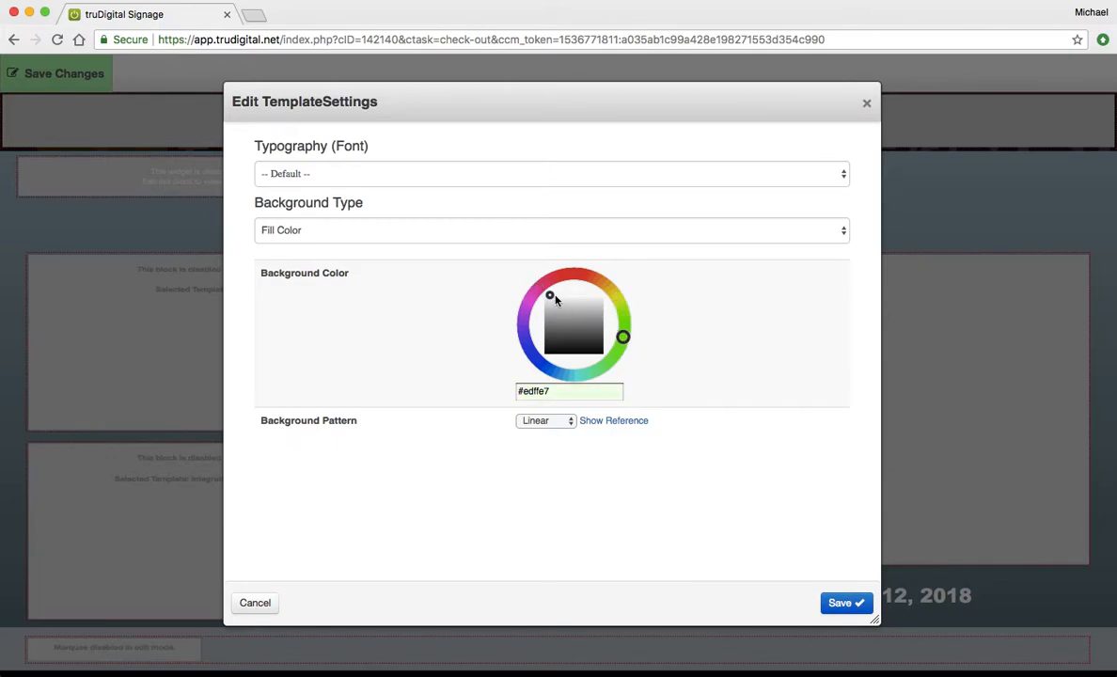
{"action": "left_click", "coordinate": [575, 312]}
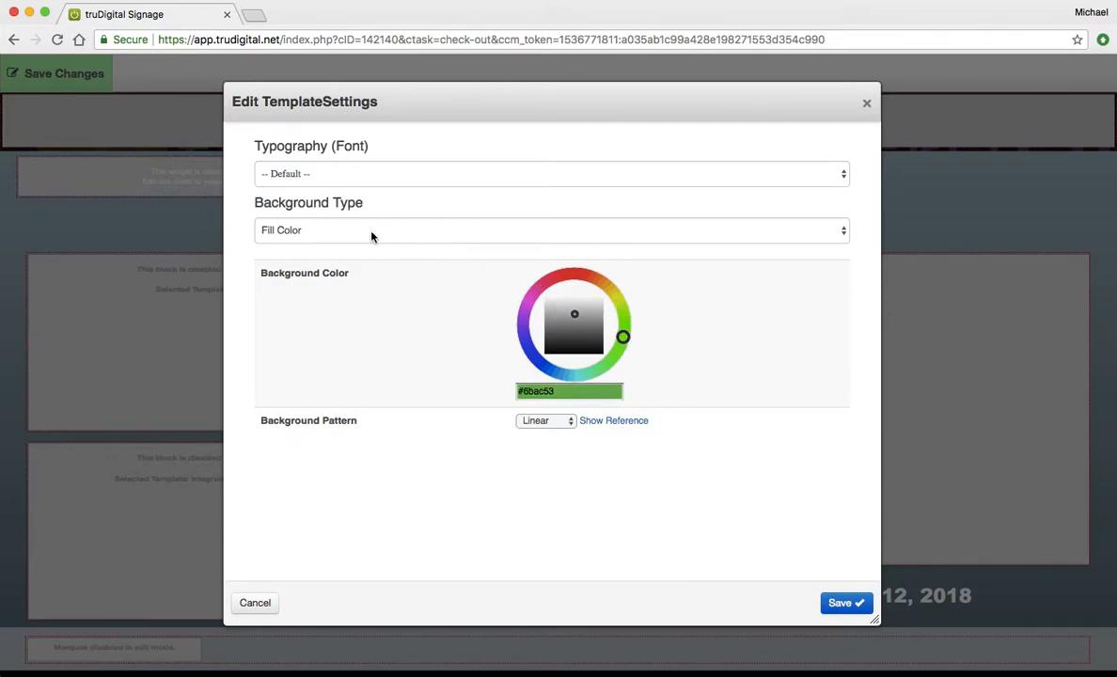
{"action": "left_click", "coordinate": [553, 230]}
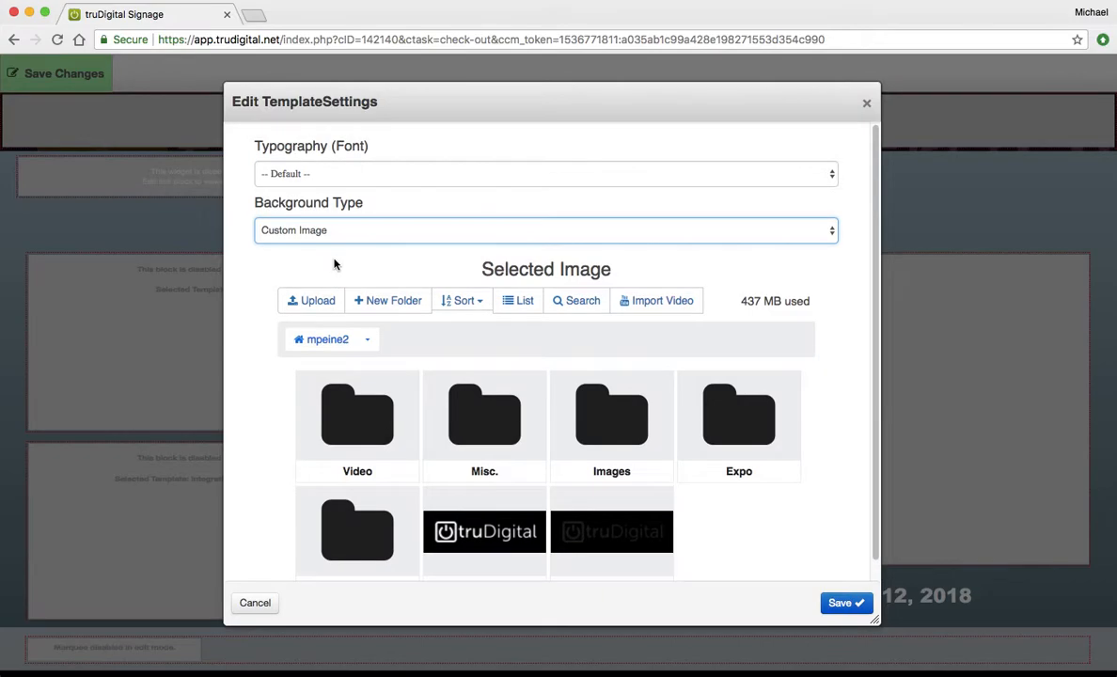
{"action": "mouse_move", "coordinate": [355, 240]}
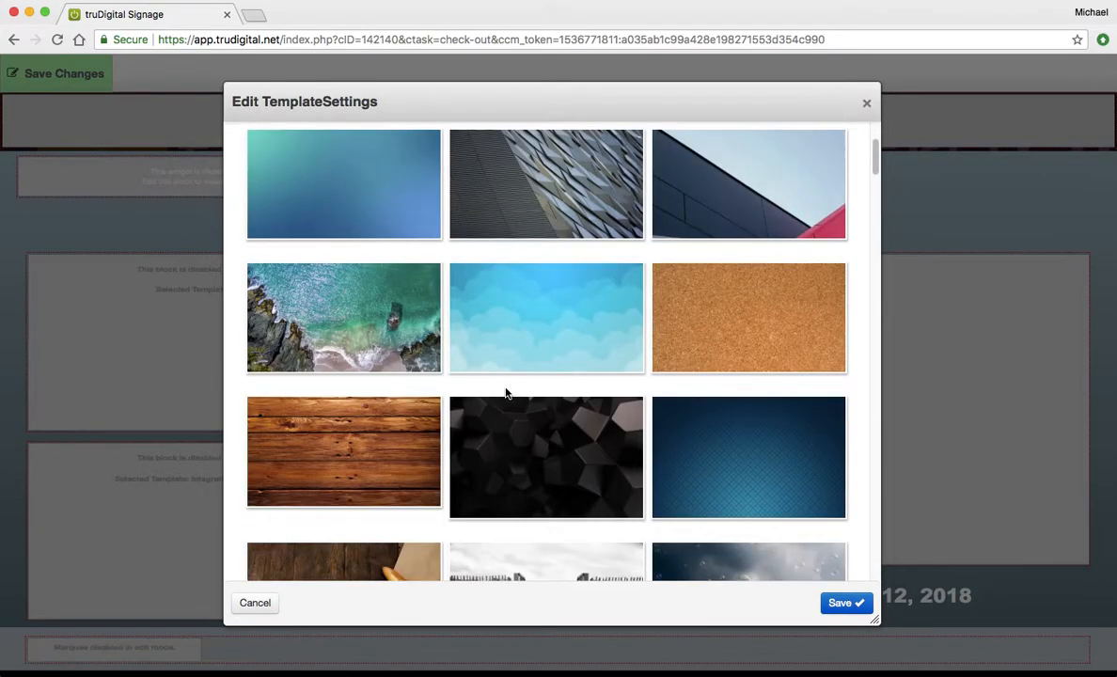
- Choose the starry night sky photo from the image library as the background
{"action": "scroll", "scroll_direction": "down", "scroll_amount": 3}
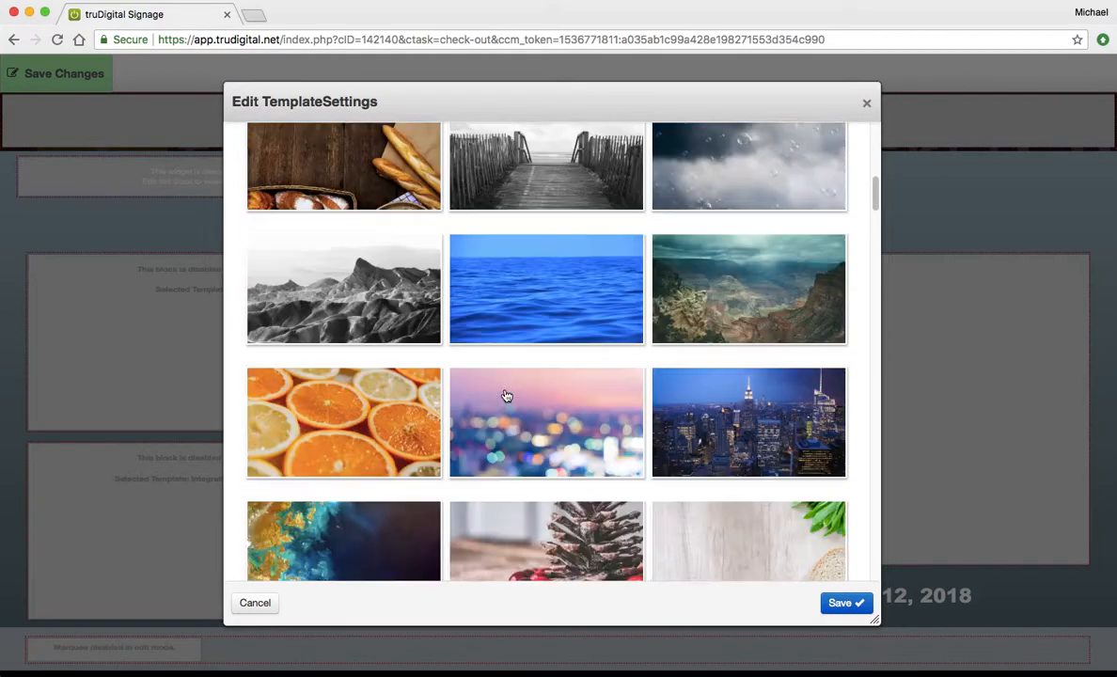
{"action": "scroll", "scroll_direction": "down", "scroll_amount": 3}
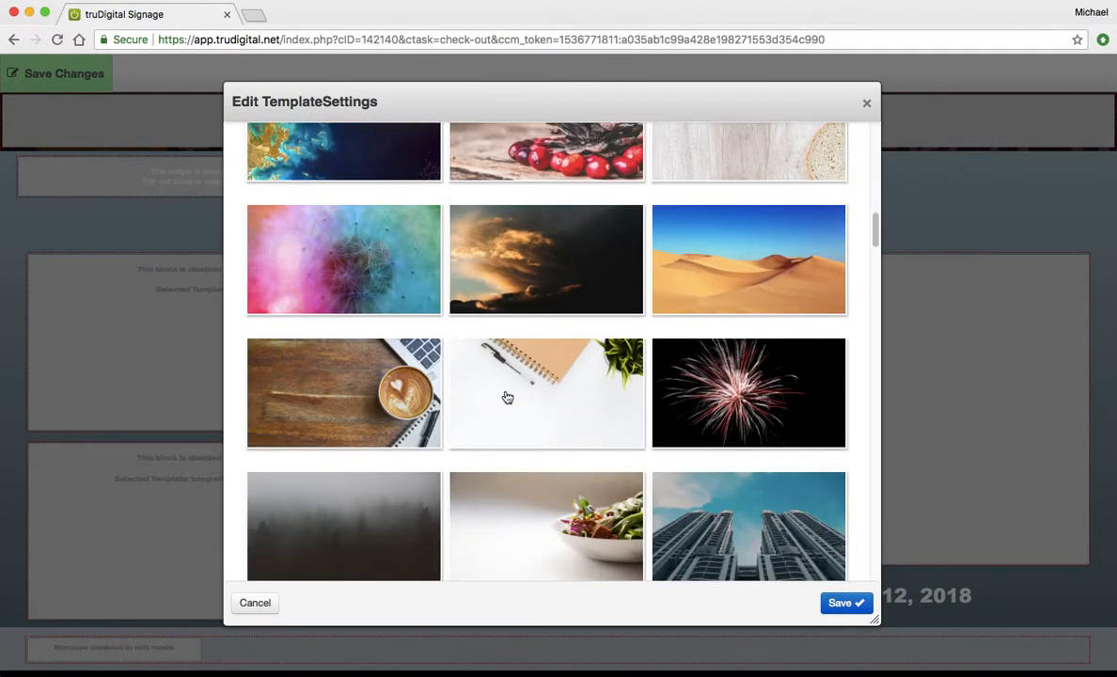
{"action": "scroll", "scroll_direction": "down", "scroll_amount": 3}
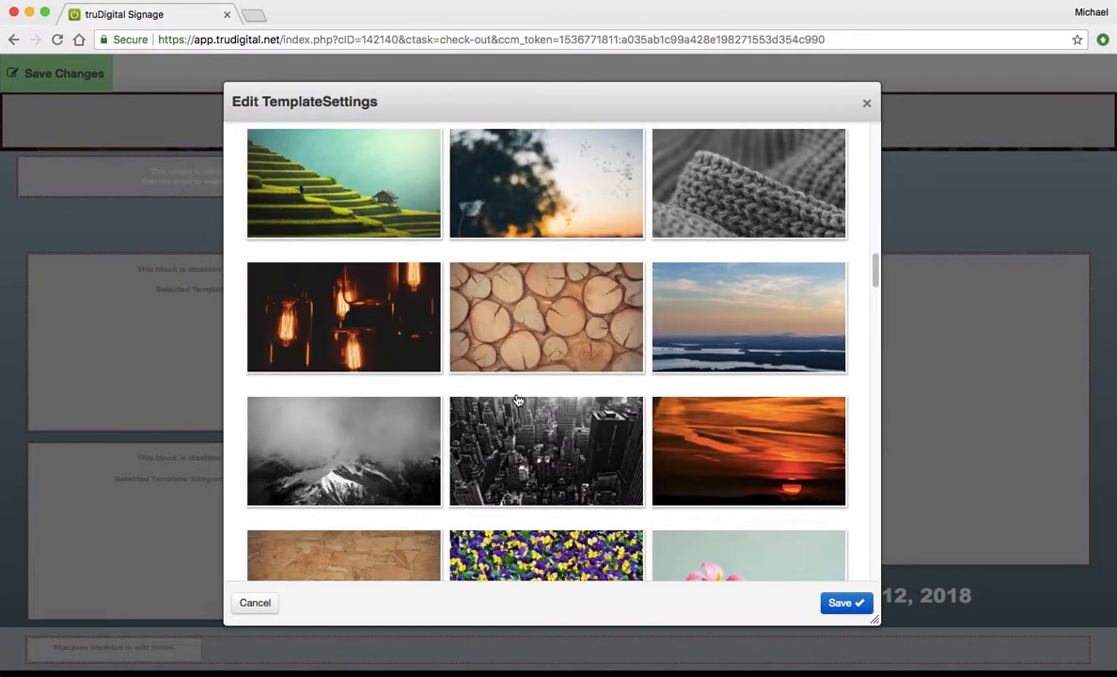
{"action": "scroll", "scroll_direction": "down", "scroll_amount": 3}
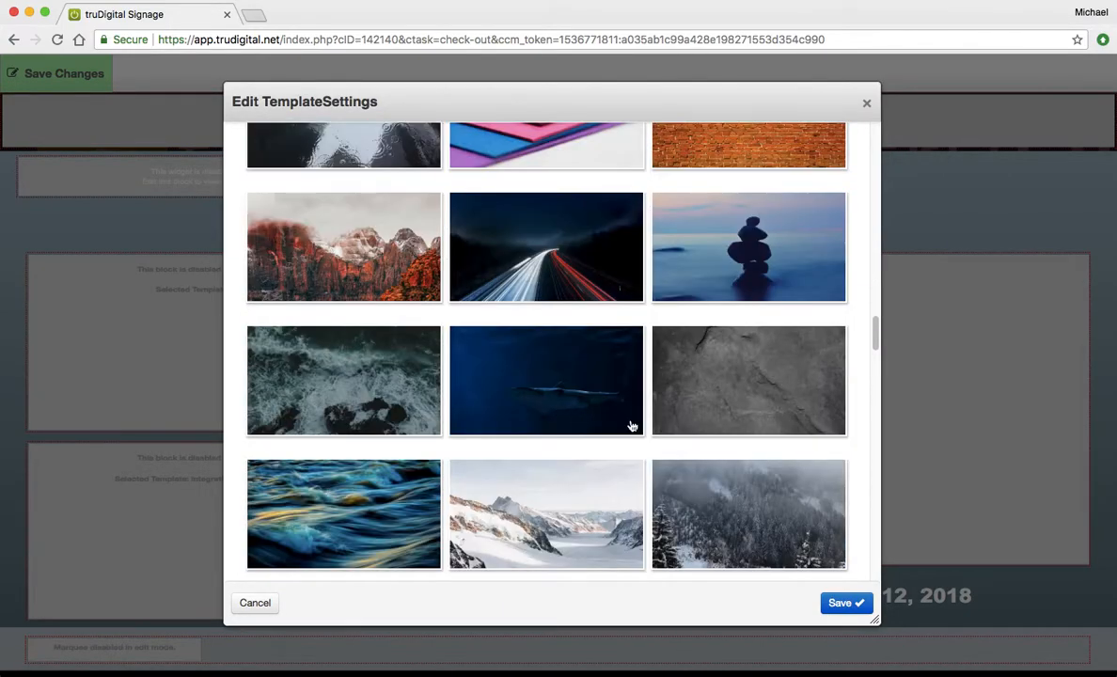
{"action": "scroll", "scroll_direction": "down", "scroll_amount": 3}
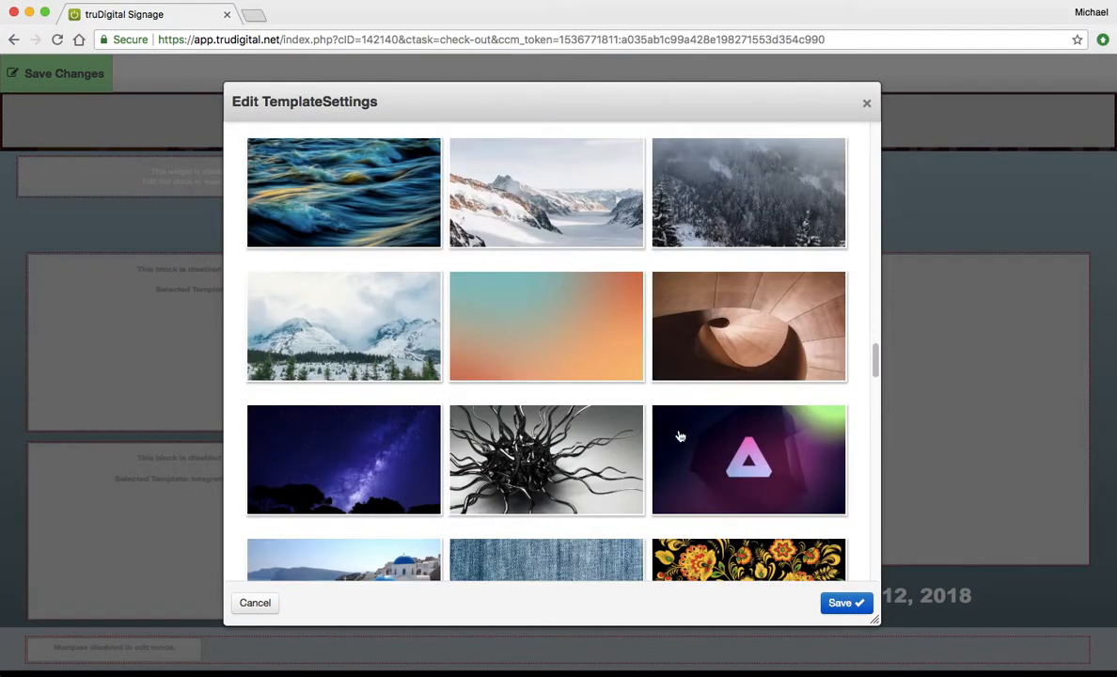
{"action": "scroll", "scroll_direction": "down", "scroll_amount": 3}
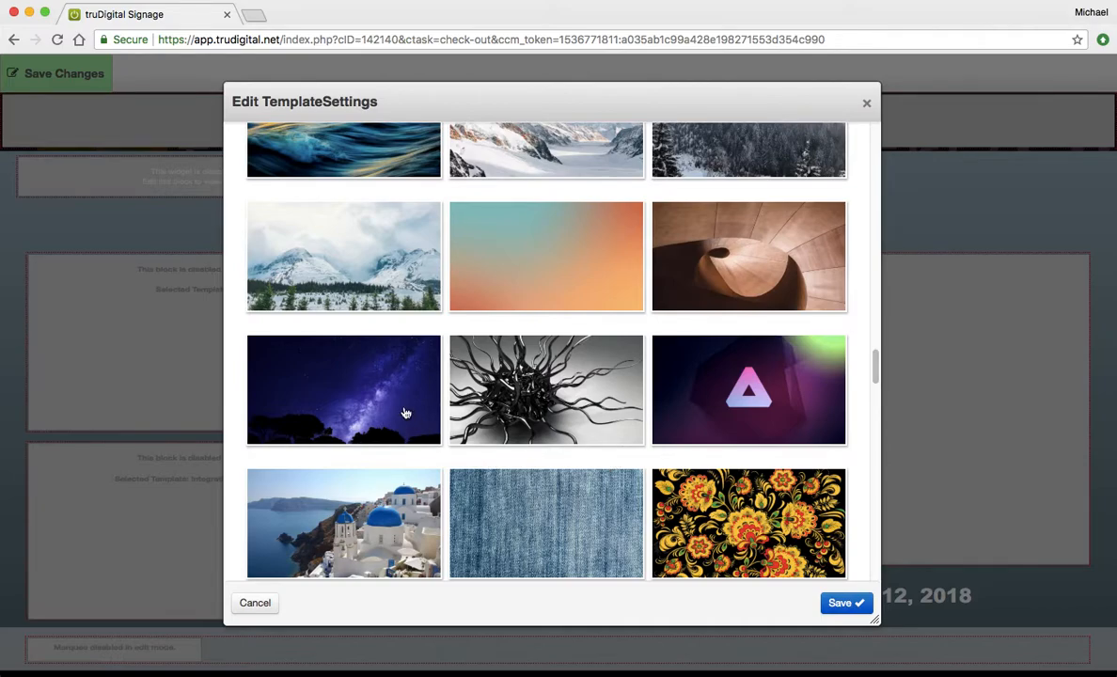
{"action": "left_click", "coordinate": [342, 389]}
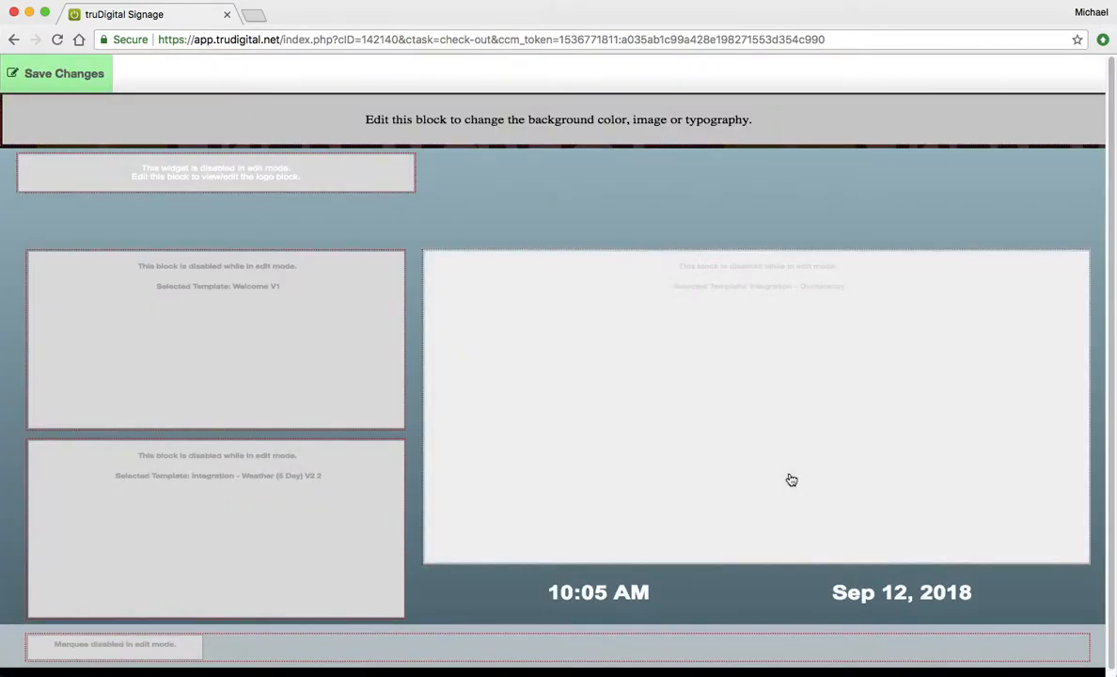
- Save all template changes and view the live preview with the starry sky sign
{"action": "left_click", "coordinate": [57, 74]}
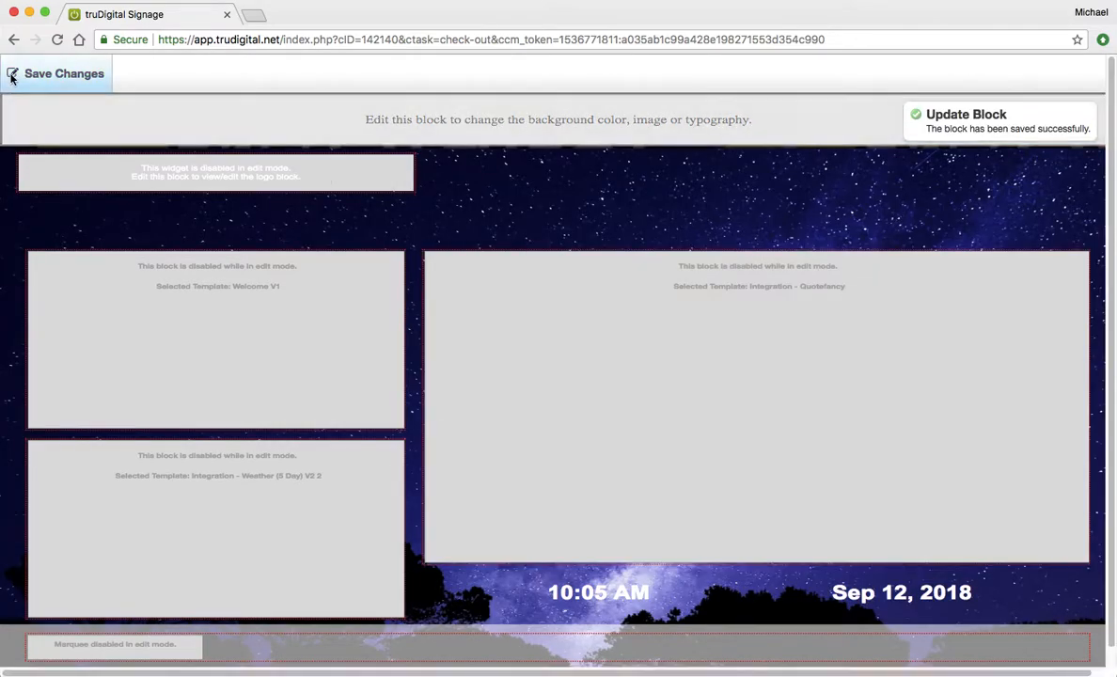
{"action": "left_click", "coordinate": [64, 73]}
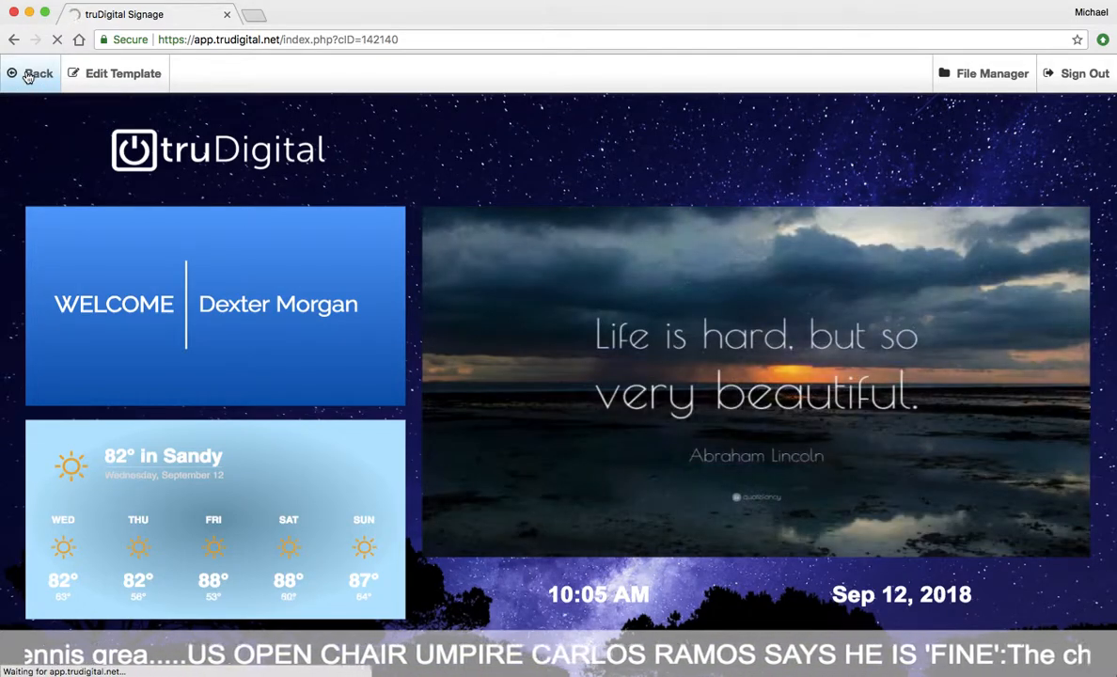
- Add CorkBoard Flat 3d to the Live Playlist at 35 seconds and save it
{"action": "left_click", "coordinate": [33, 73]}
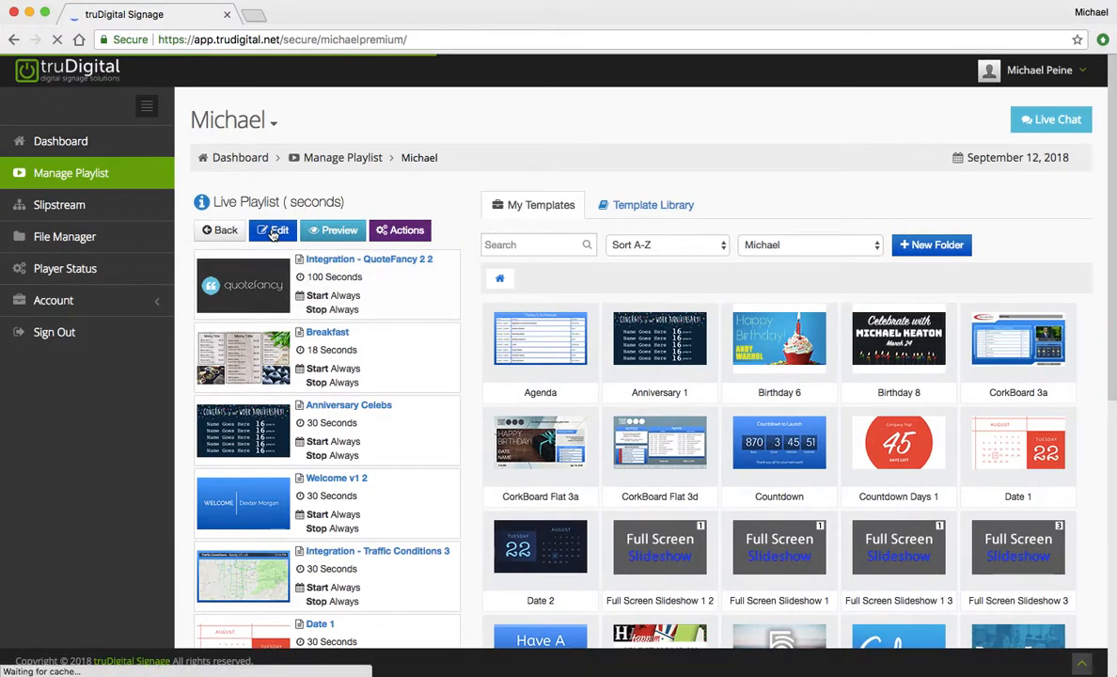
{"action": "left_click", "coordinate": [273, 230]}
{"action": "type", "text": "10"}
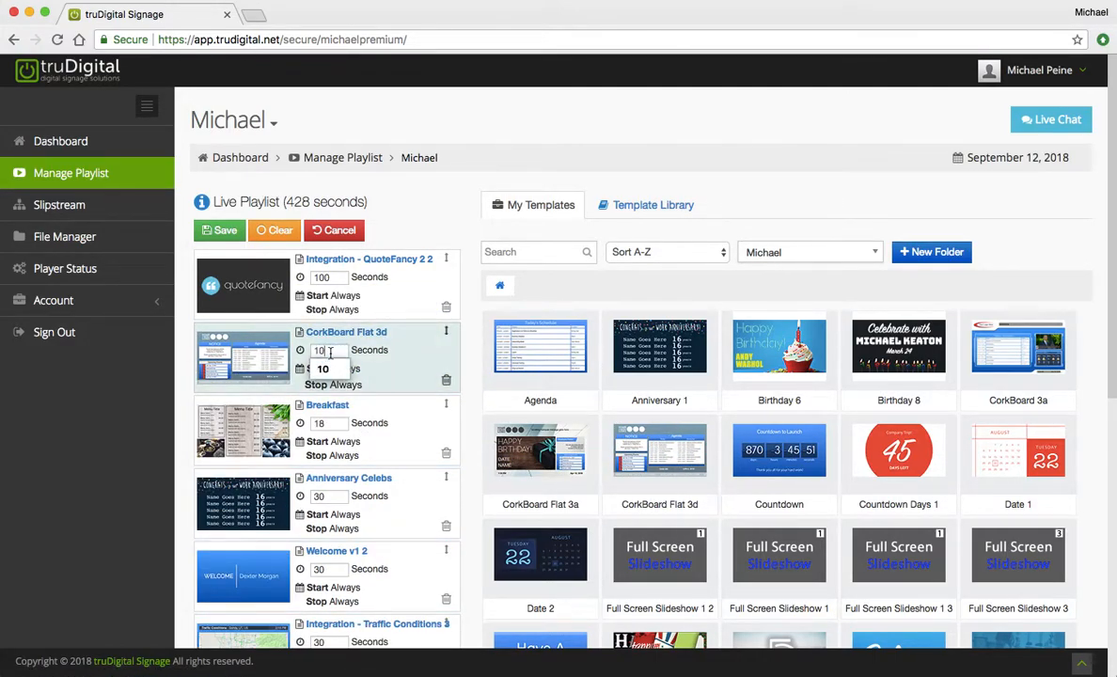
{"action": "type", "text": "35"}
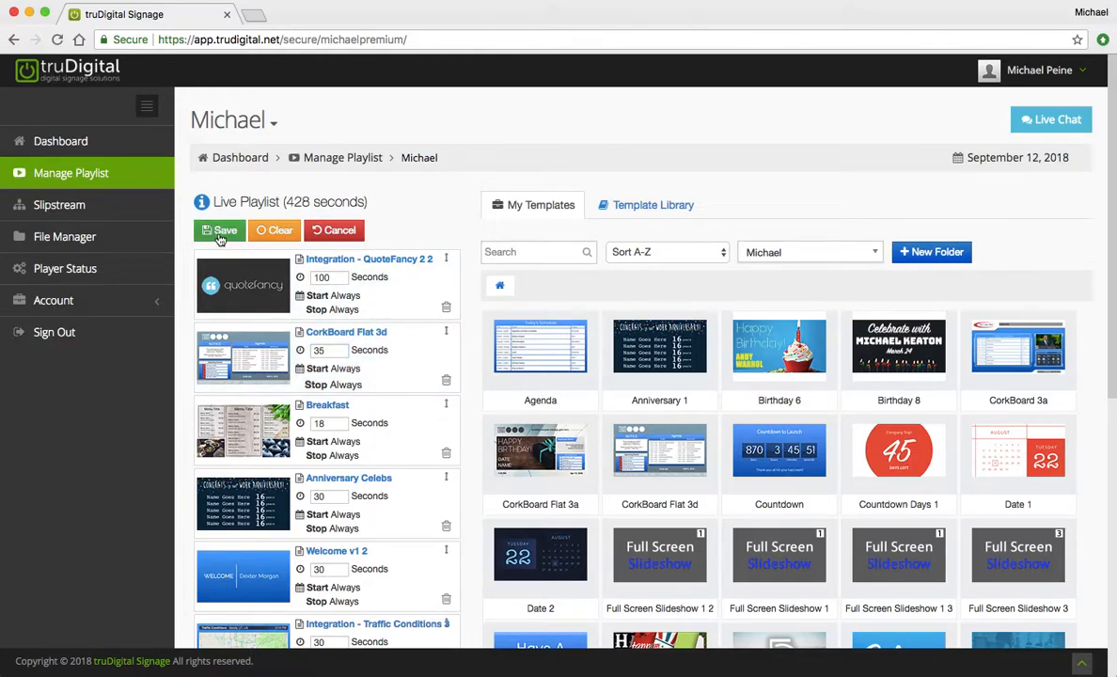
{"action": "left_click", "coordinate": [218, 229]}
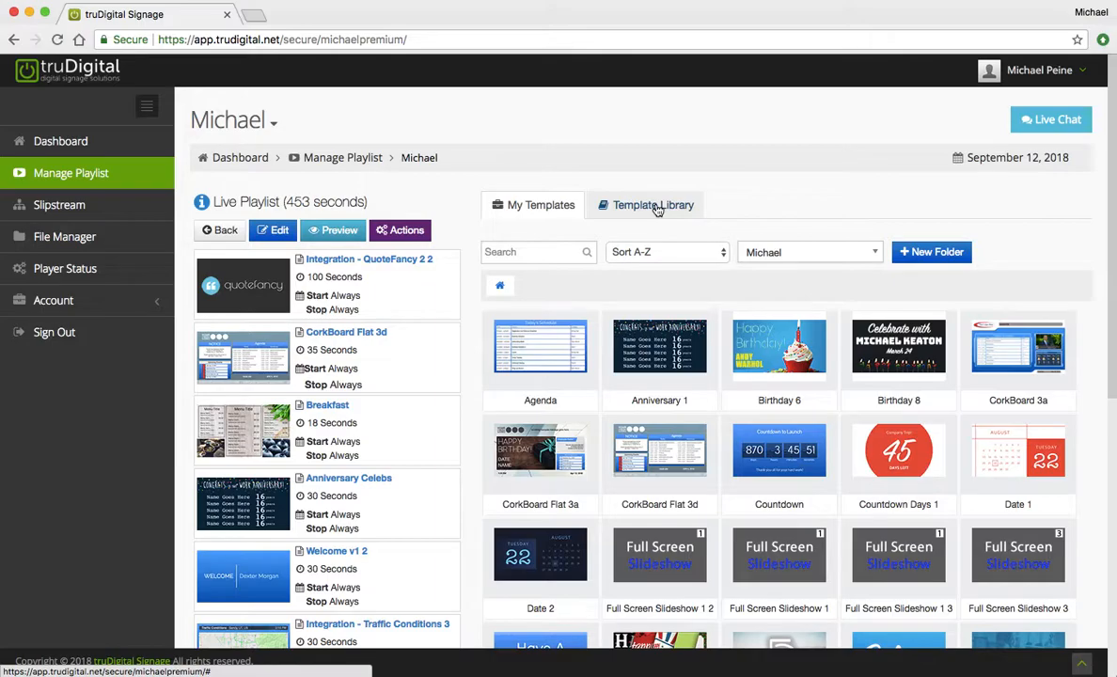
- Scroll the Template Library past the CorkBoard and CorkBoard Flat designs
{"action": "scroll", "scroll_direction": "down", "scroll_amount": 3}
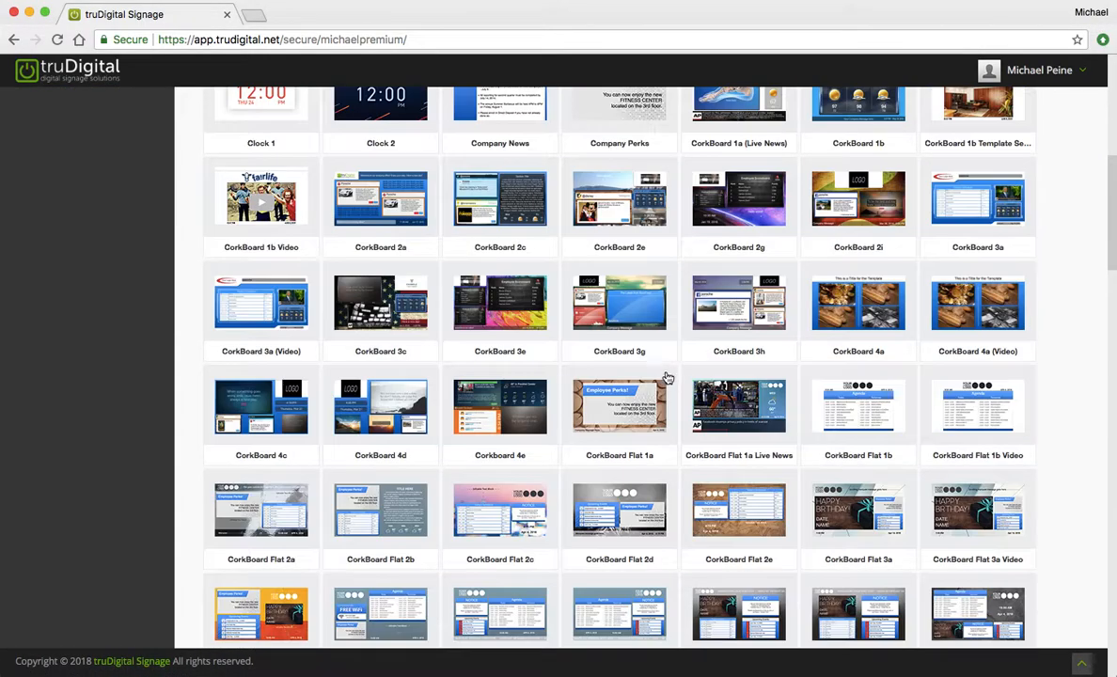
{"action": "scroll", "scroll_direction": "down", "scroll_amount": 3}
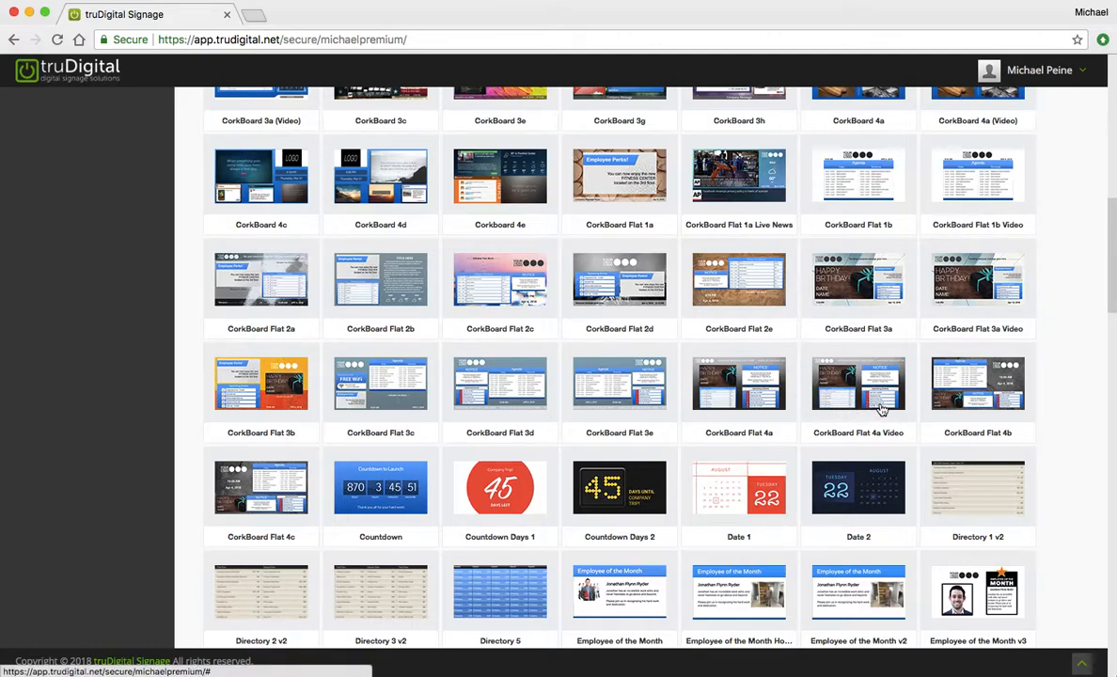
{"action": "scroll", "scroll_direction": "down", "scroll_amount": 3}
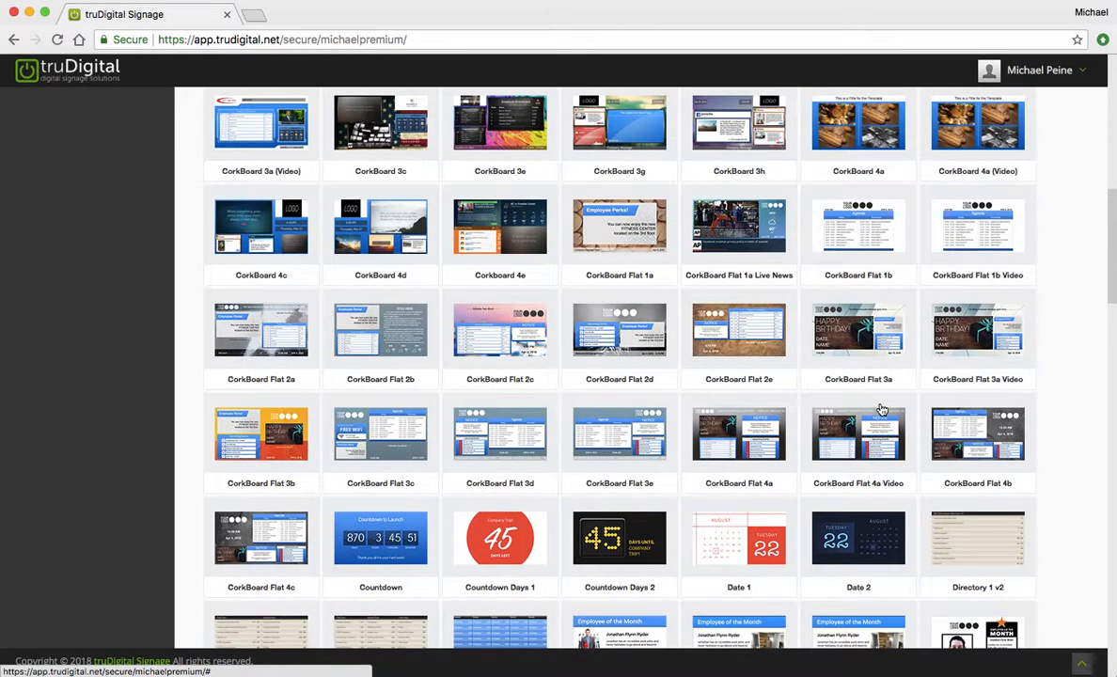